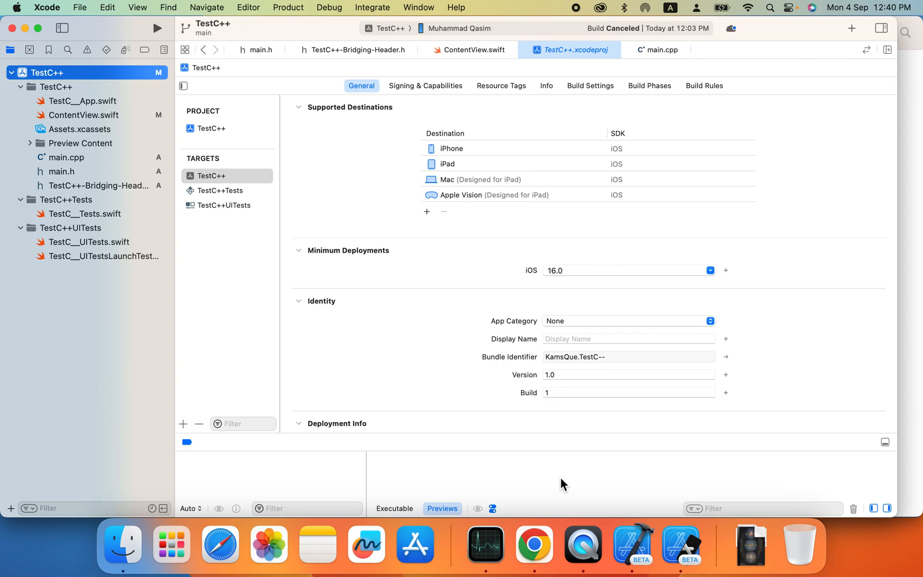
pyautogui.moveTo(437, 362)
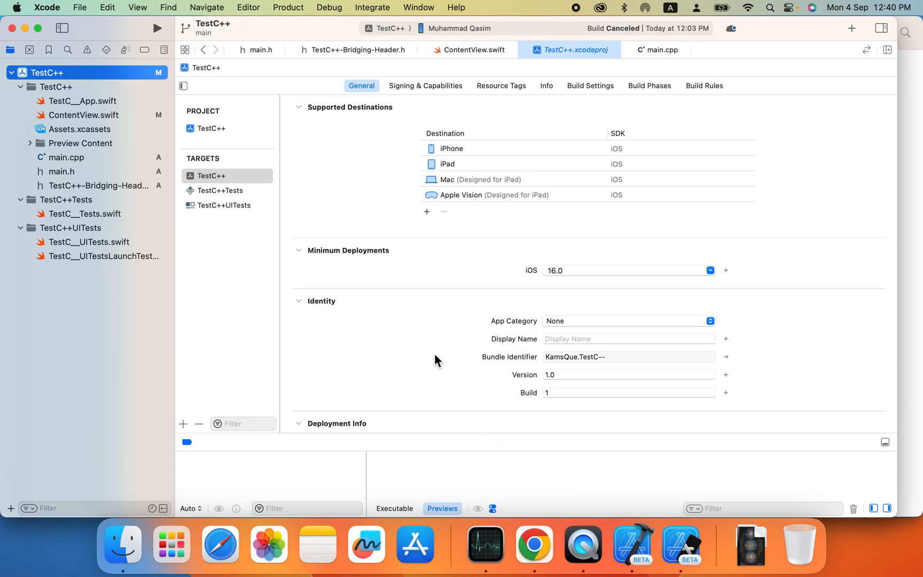
pyautogui.moveTo(98, 122)
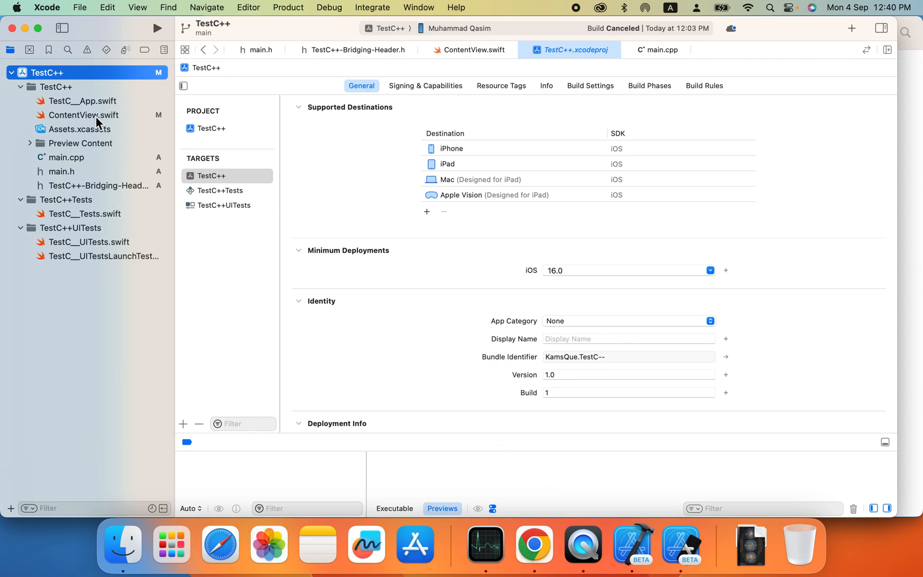
pyautogui.moveTo(105, 126)
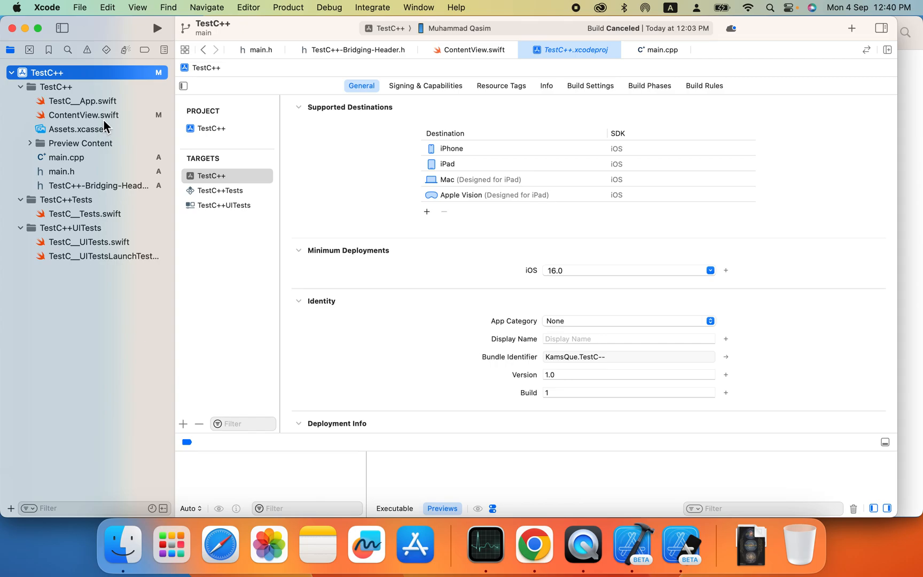
# Review ContentView.swift, then start a new iOS App project from the template chooser.
pyautogui.click(83, 114)
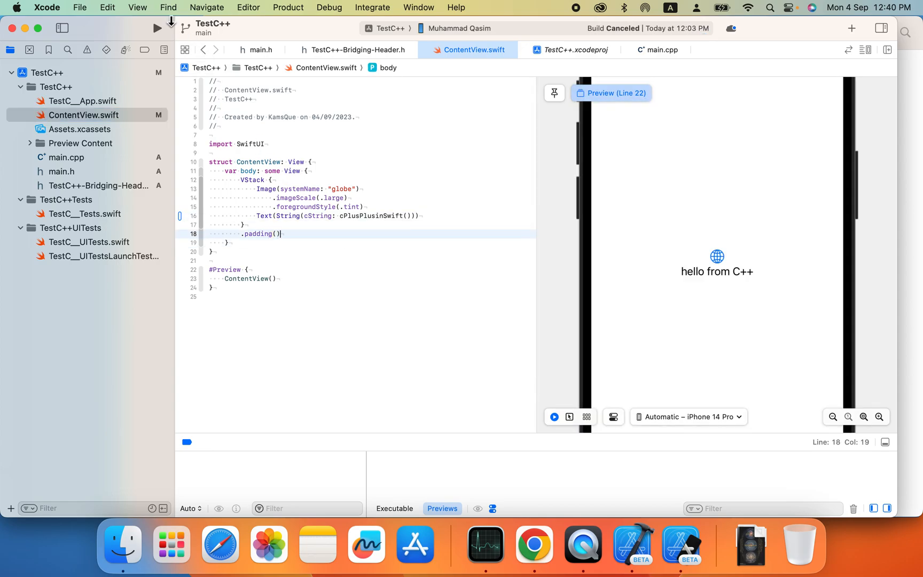
pyautogui.click(79, 7)
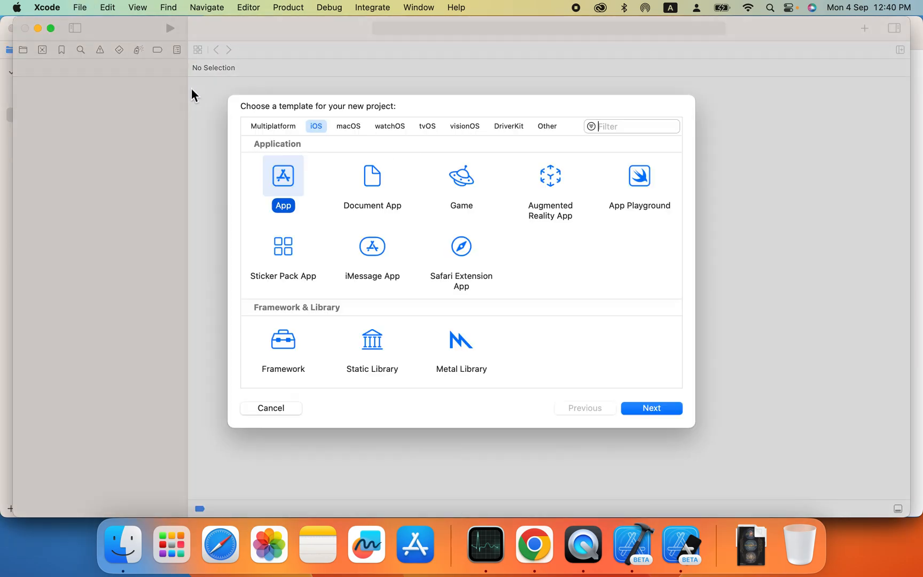
# Name the product CPlusPlussinSwiftui with SwiftUI interface, Swift language and tests included.
pyautogui.click(650, 409)
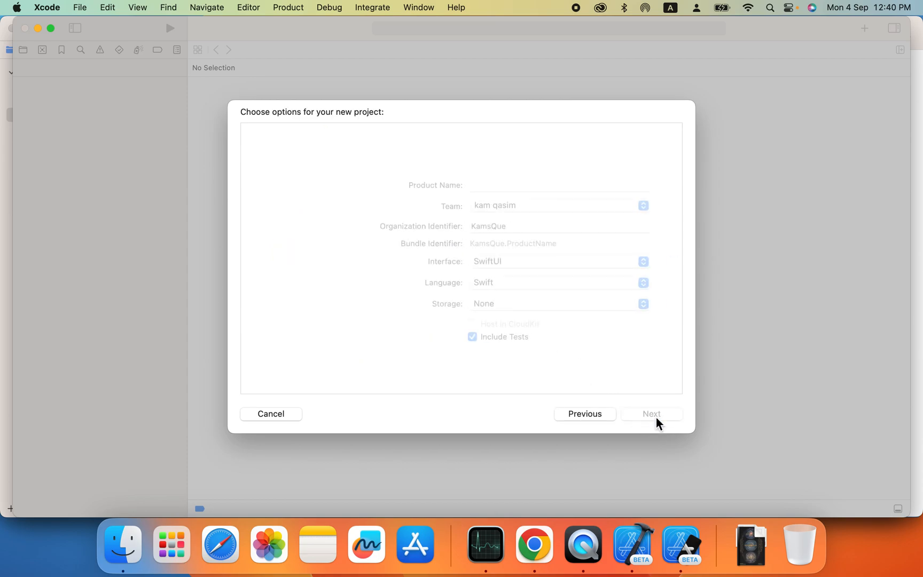
pyautogui.write('C')
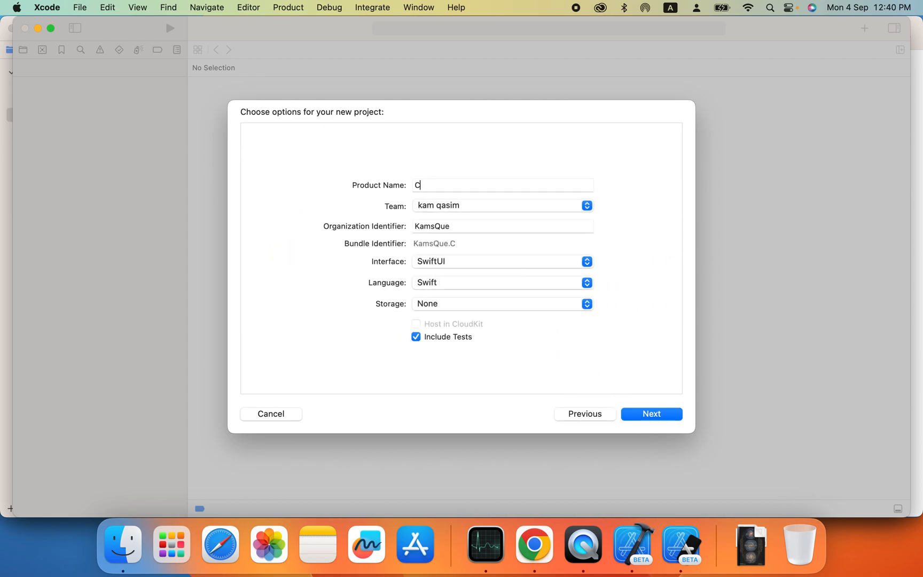
pyautogui.write('plussinS')
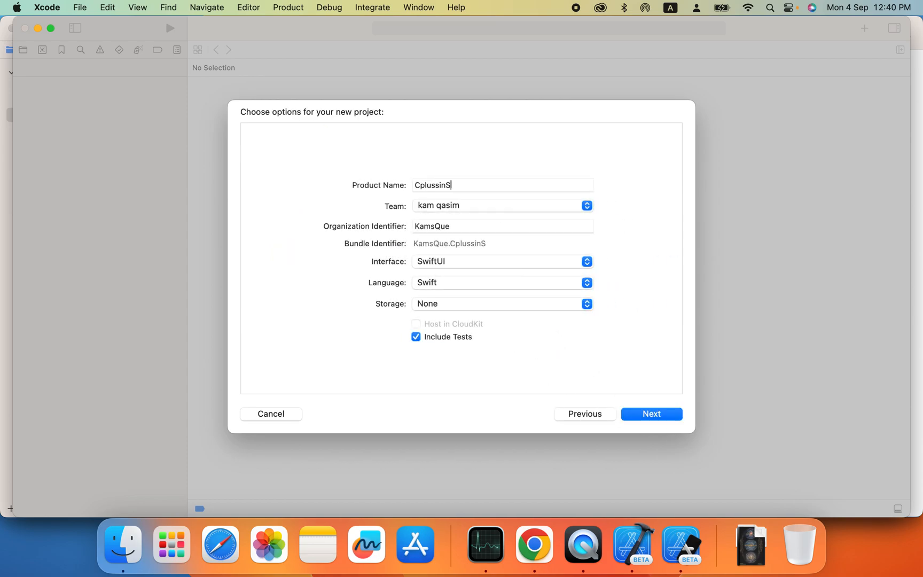
pyautogui.write('wiftui')
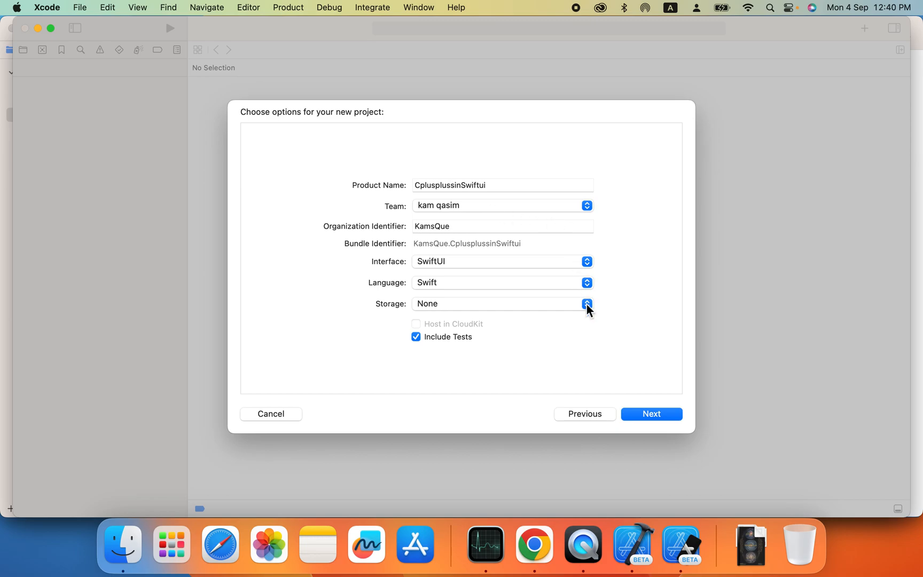
pyautogui.click(448, 185)
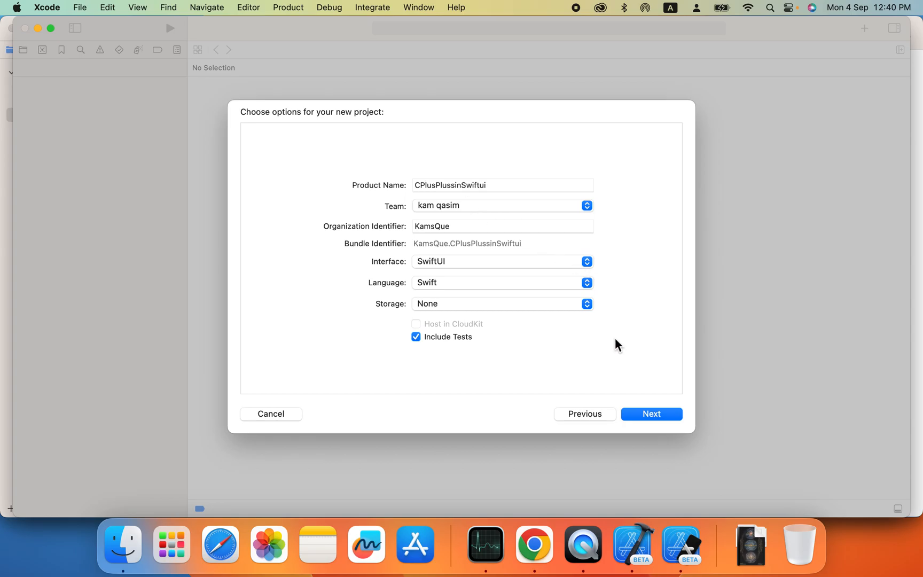
pyautogui.moveTo(651, 414)
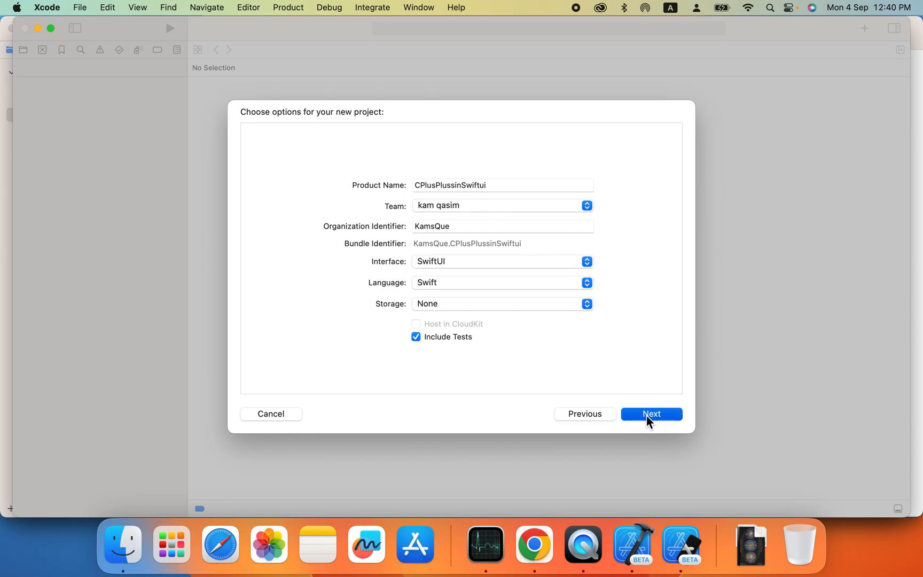
# Create the project inside a new CPlusCplusinSwiftui folder under Development.
pyautogui.click(650, 413)
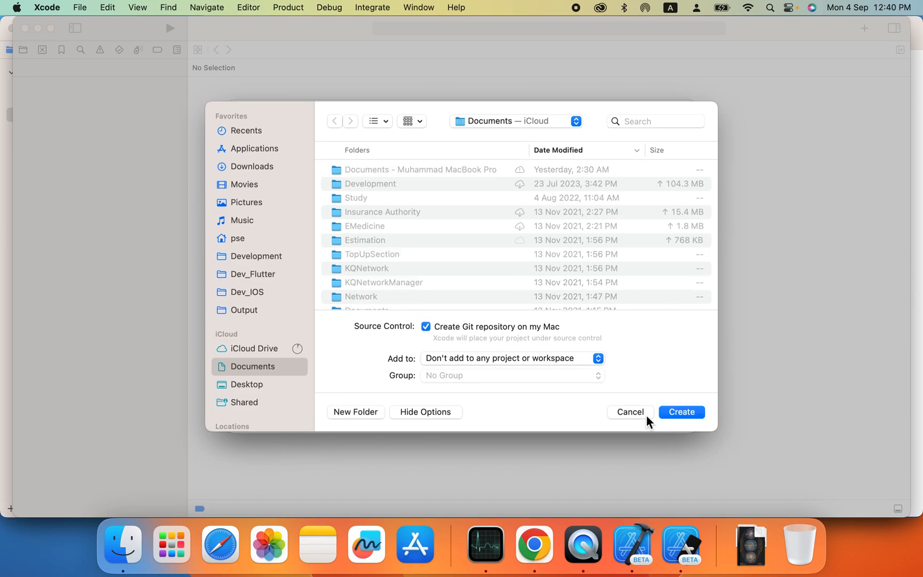
pyautogui.moveTo(379, 419)
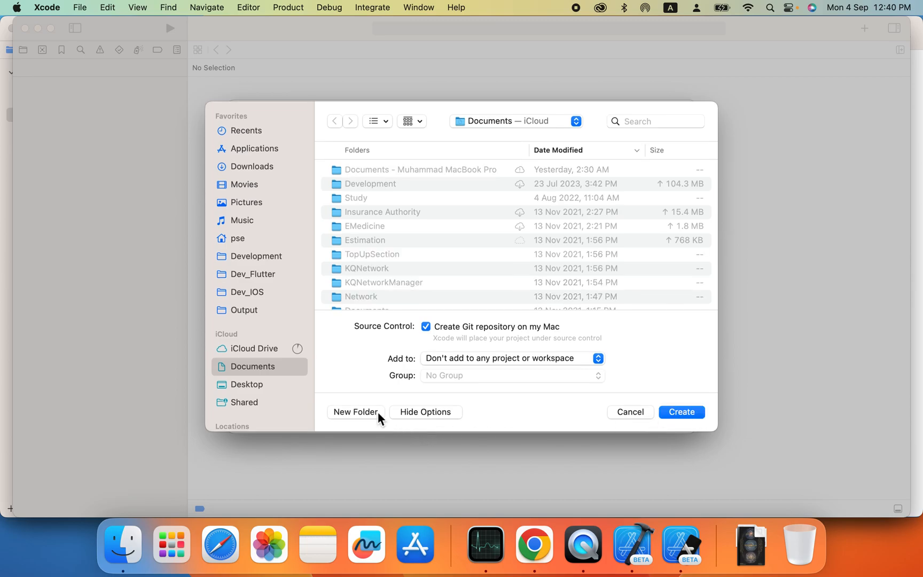
pyautogui.click(356, 411)
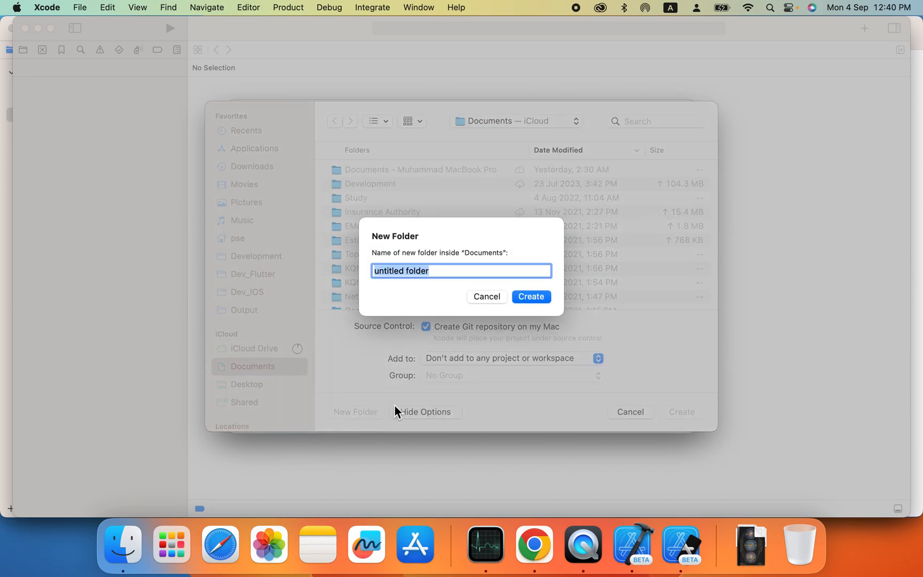
pyautogui.click(486, 296)
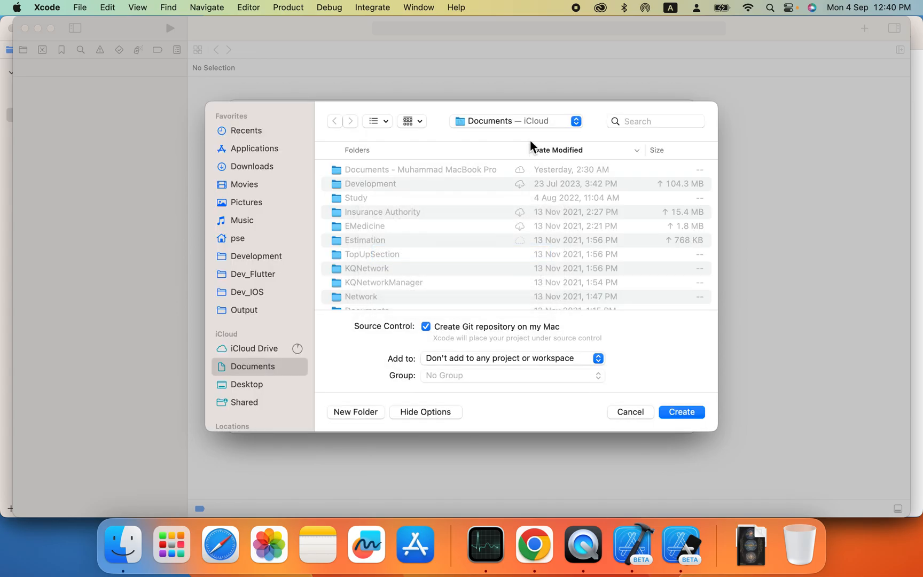
pyautogui.moveTo(313, 238)
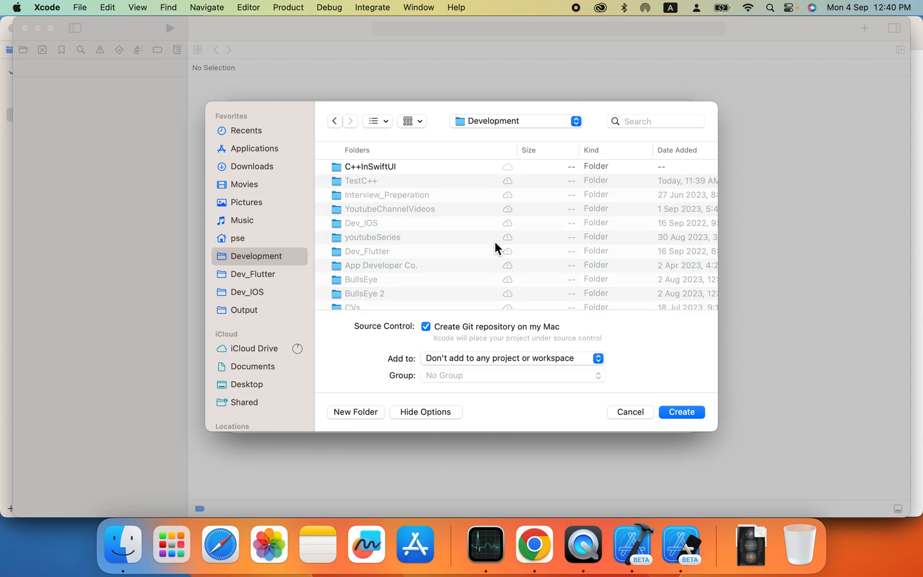
pyautogui.scroll(-3)
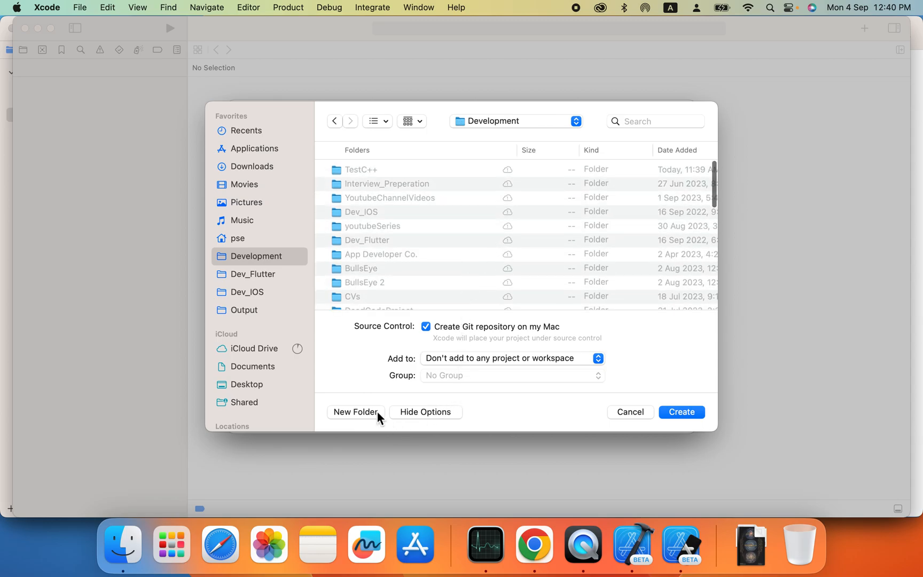
pyautogui.click(355, 411)
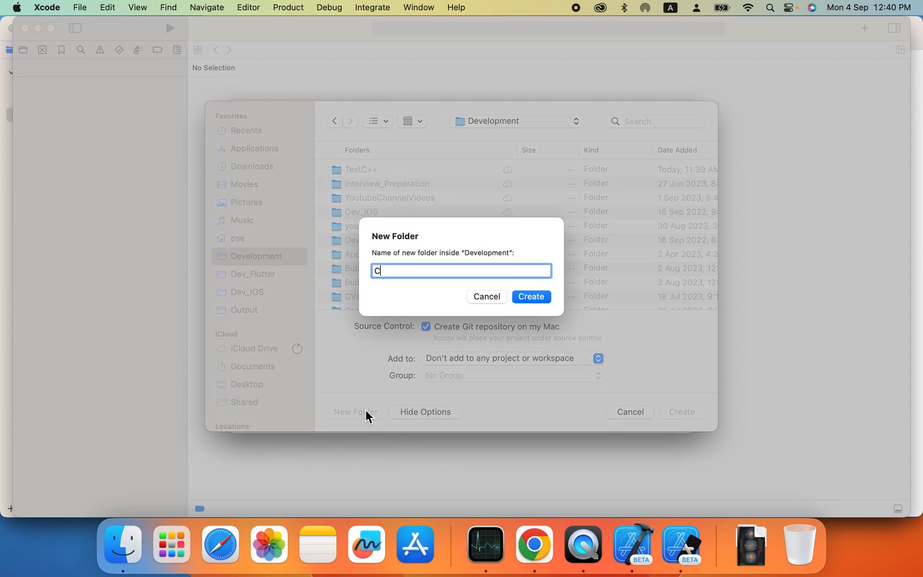
pyautogui.write('Plus')
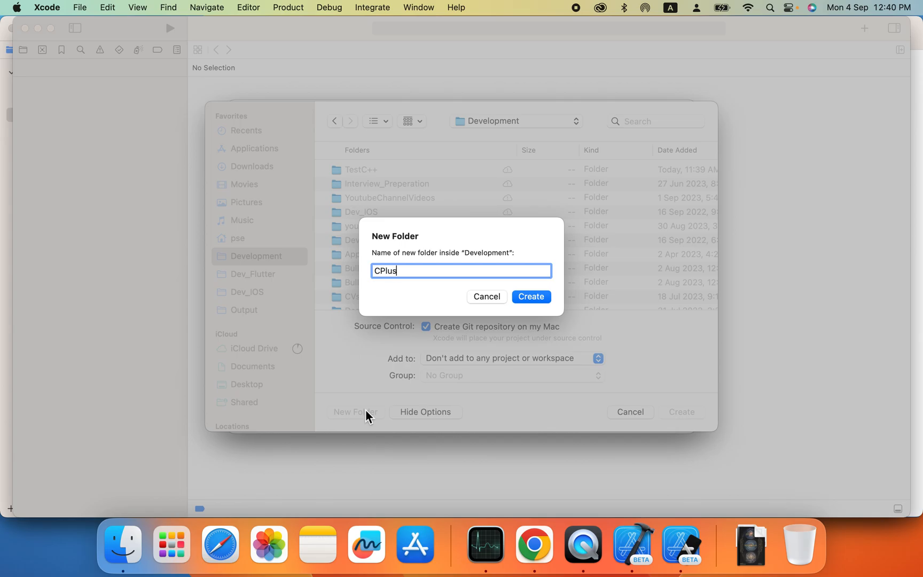
pyautogui.write('CplusinSwift')
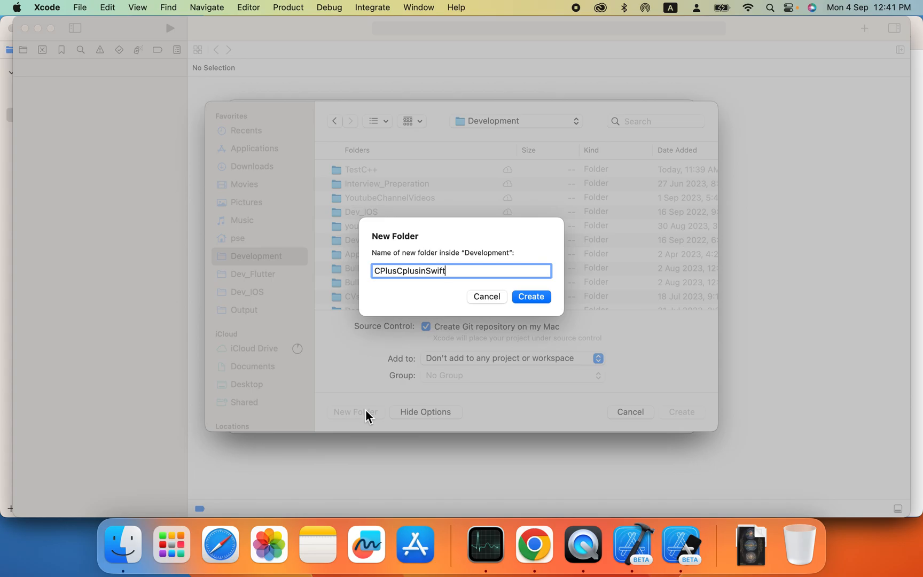
pyautogui.write('ui')
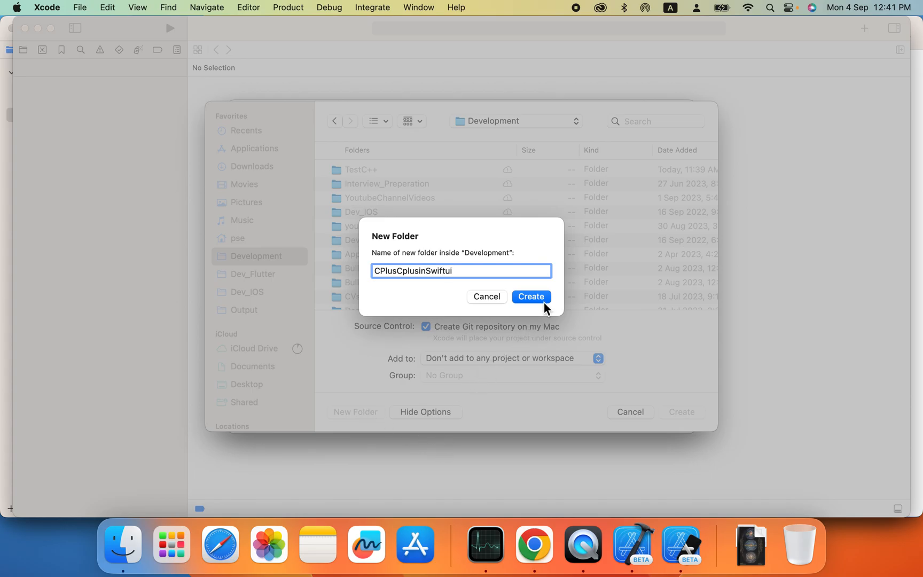
pyautogui.click(530, 296)
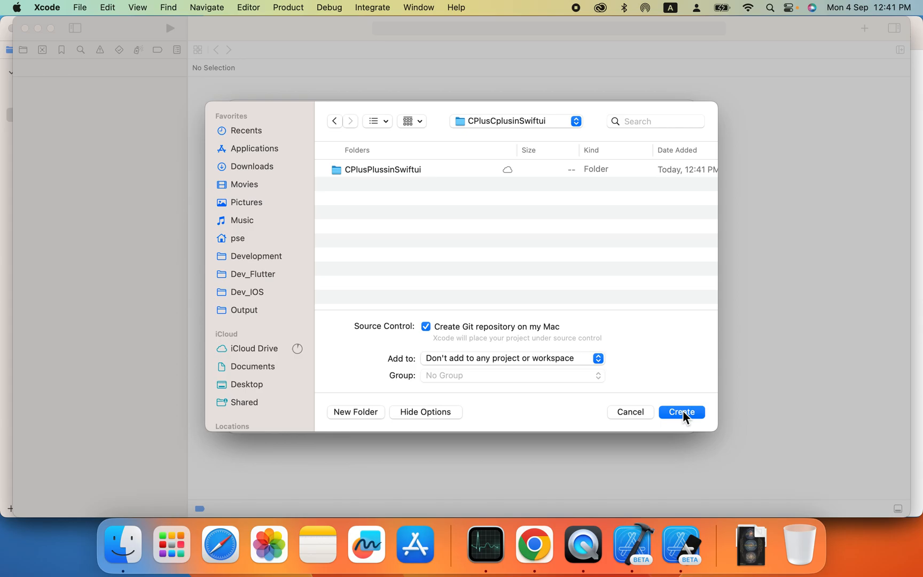
pyautogui.click(681, 411)
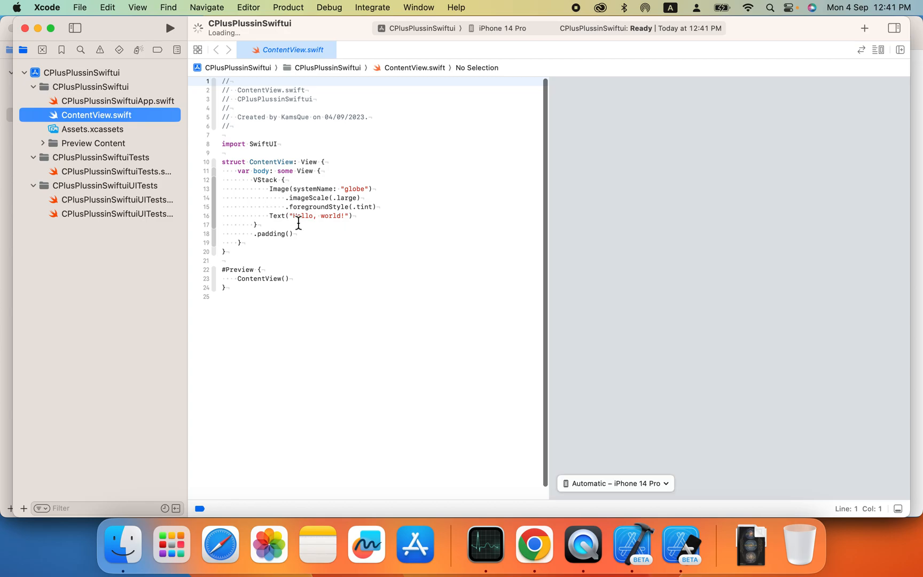
# Select the main CPlusPlussinSwiftui source group and bring up its add-file options.
pyautogui.click(257, 225)
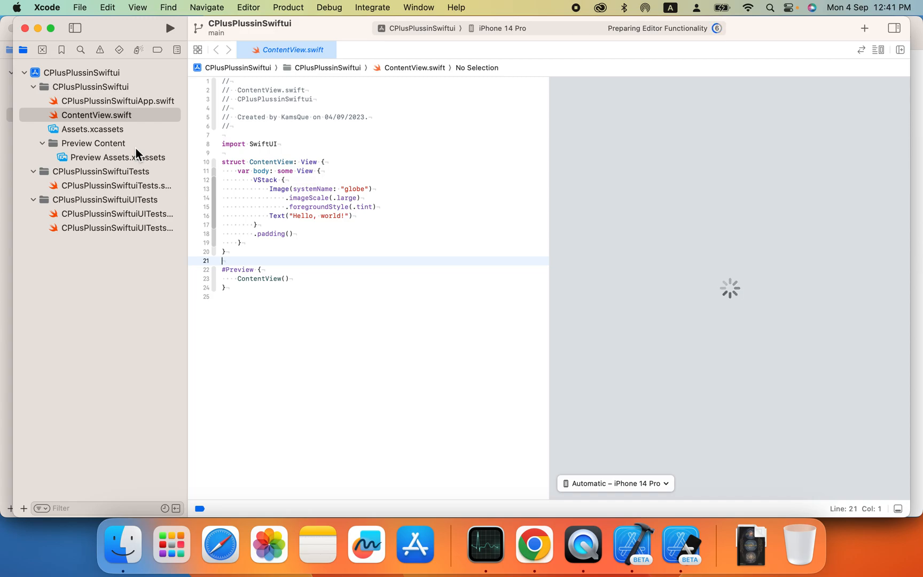
pyautogui.click(91, 86)
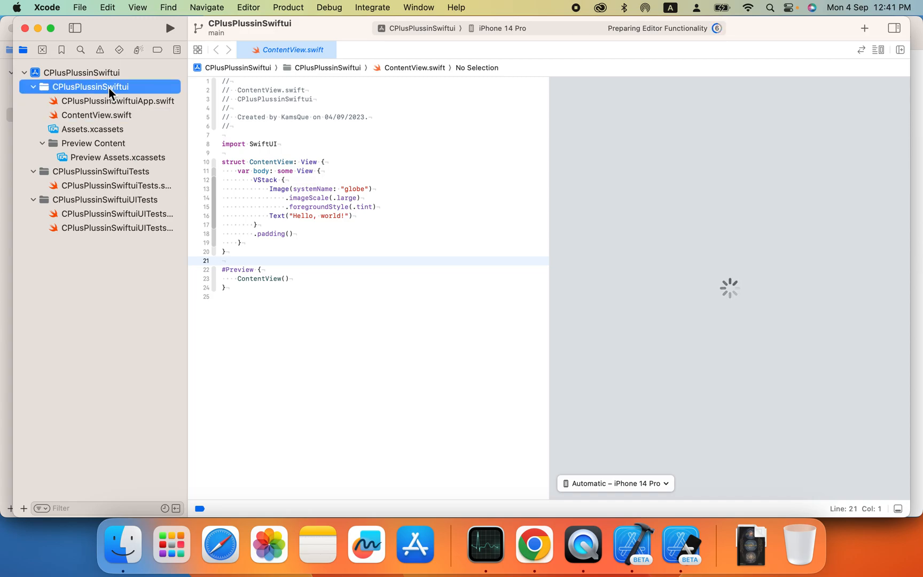
pyautogui.rightClick(91, 87)
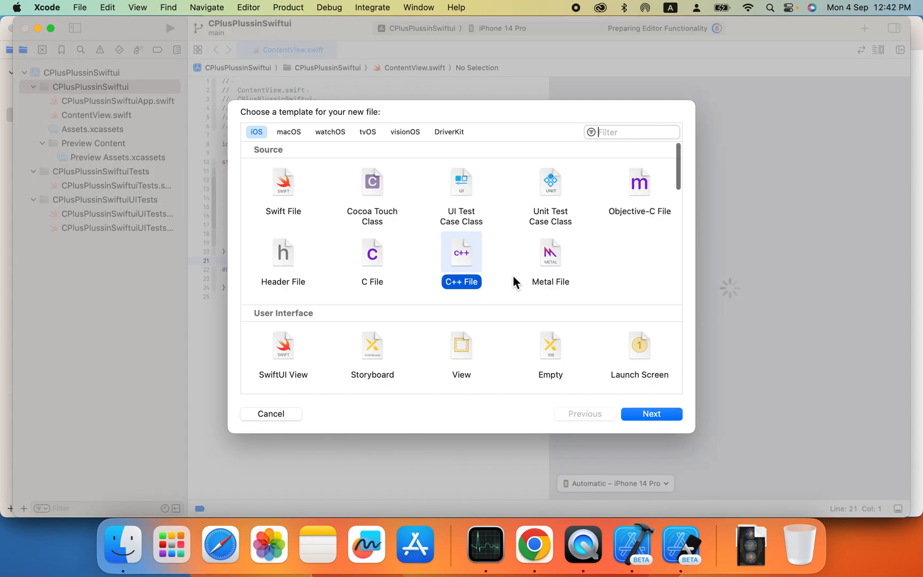
# Add a C++ file named main with its header and accept creating the bridging header.
pyautogui.click(651, 414)
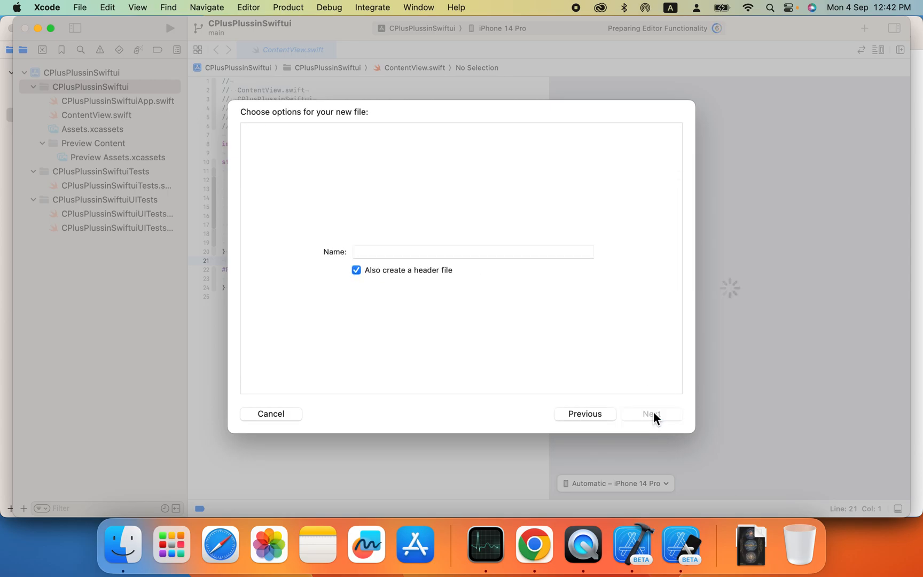
pyautogui.write('main')
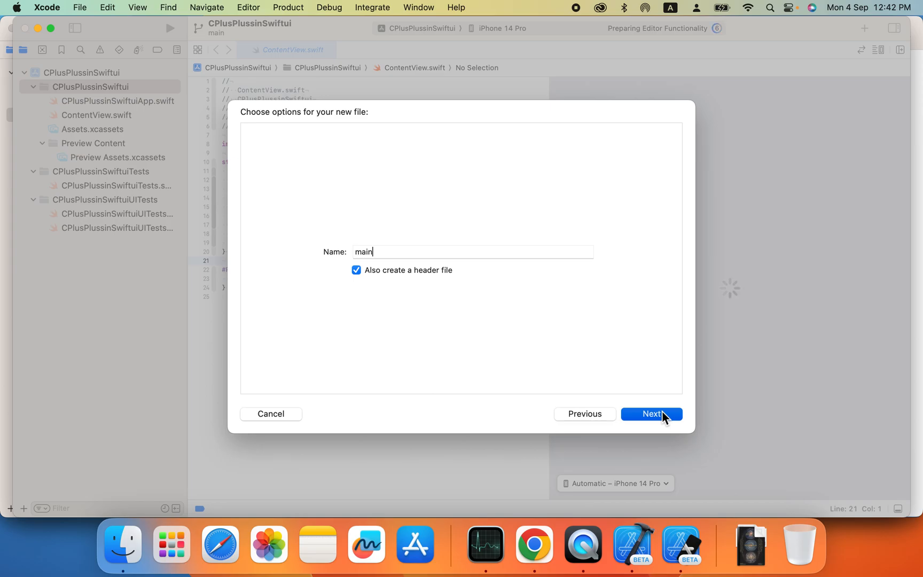
pyautogui.click(651, 414)
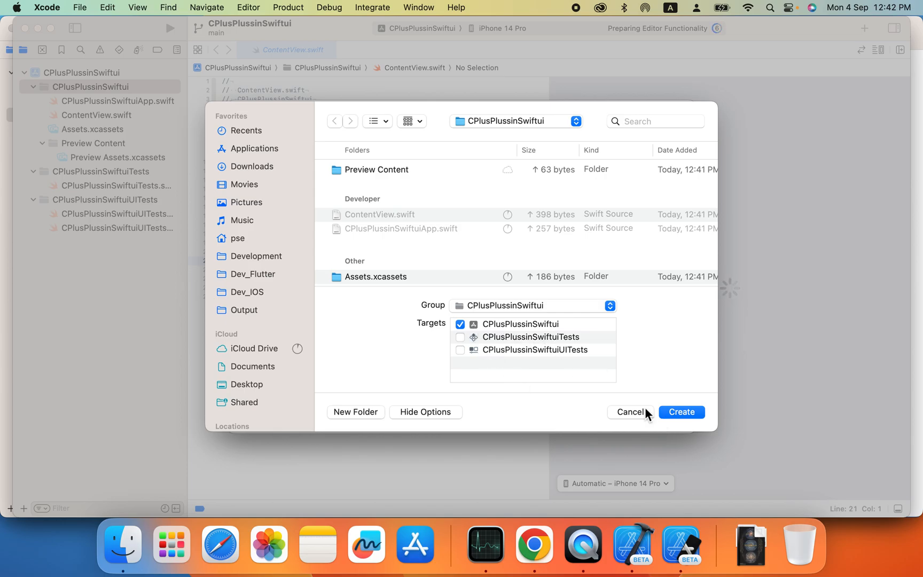
pyautogui.click(681, 411)
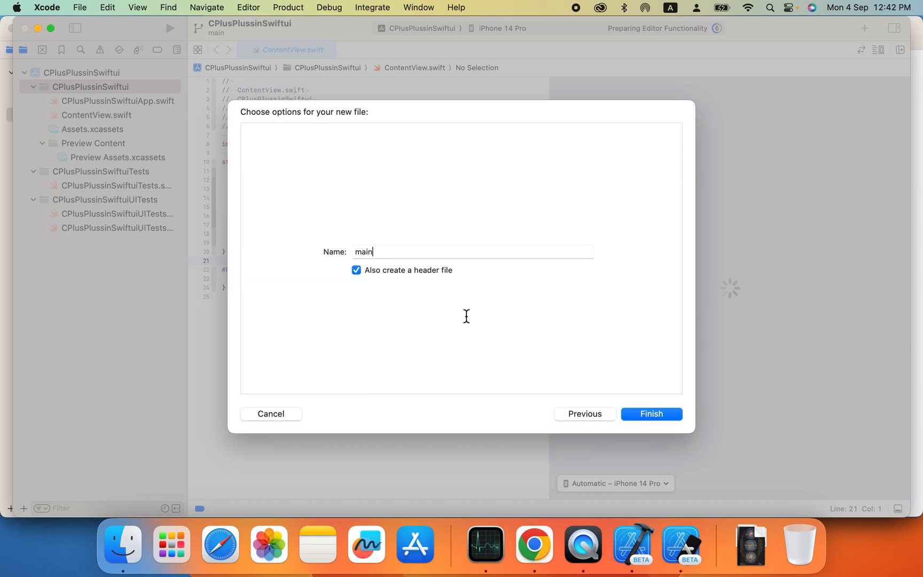
pyautogui.click(651, 413)
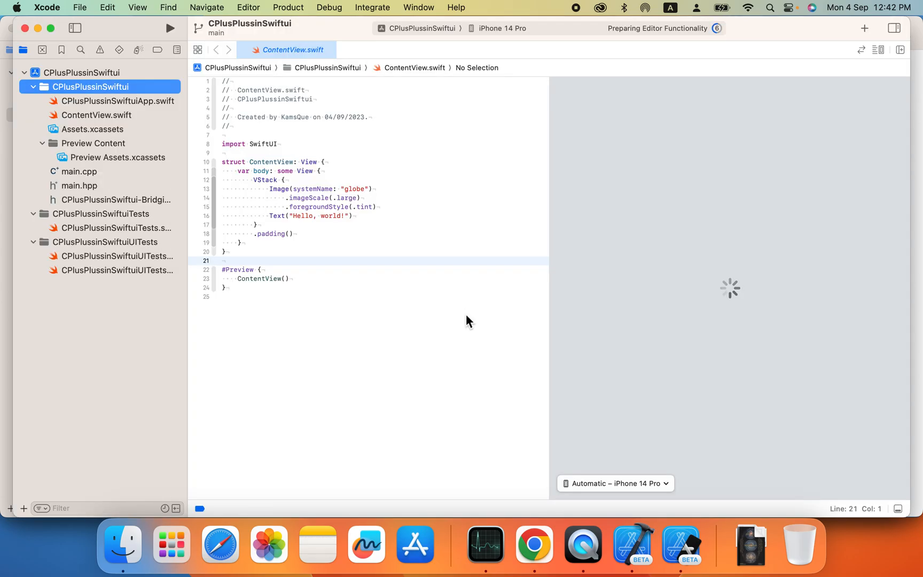
# Rename main.hpp to main.h and select the #include "main.h" line in main.cpp.
pyautogui.click(79, 171)
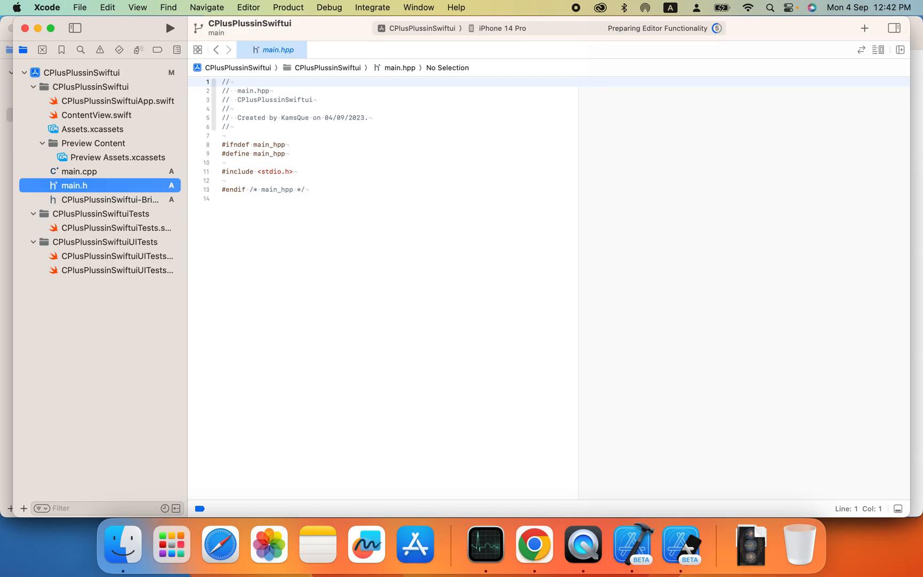
pyautogui.click(73, 186)
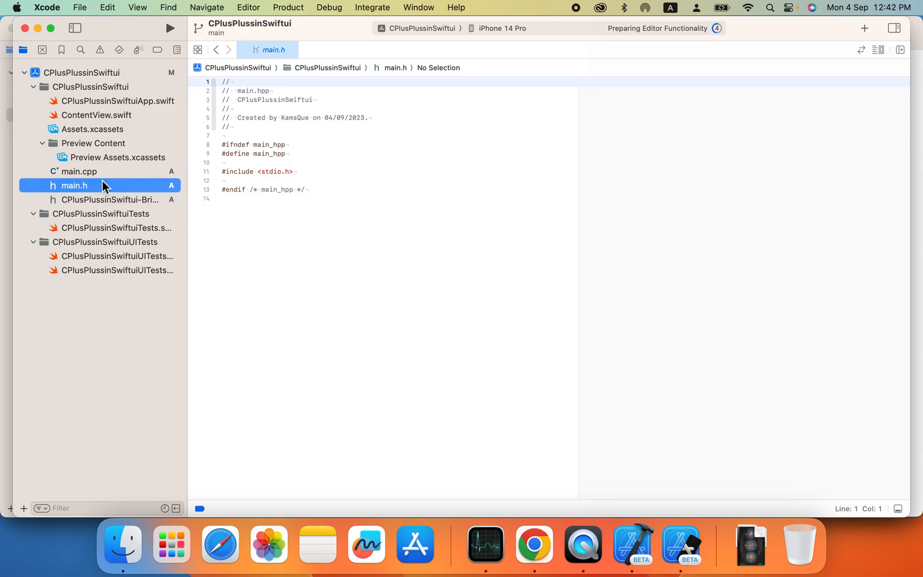
pyautogui.click(79, 171)
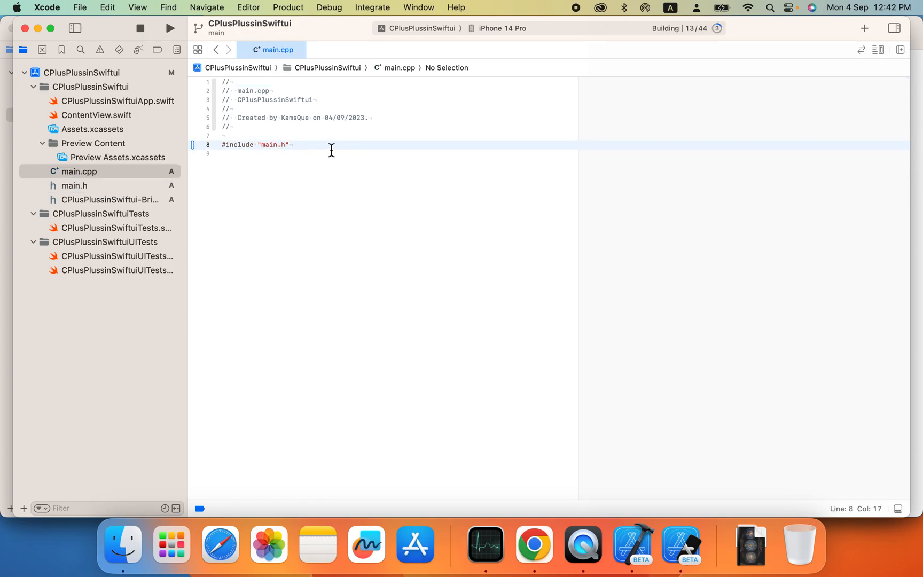
pyautogui.tripleClick(257, 144)
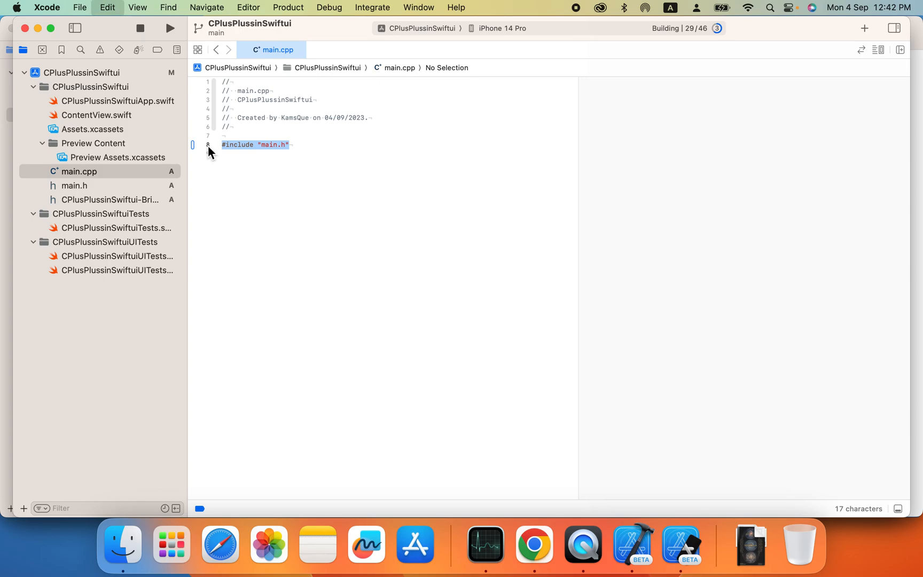
# Add #include "main.h" to the bridging header and begin the guard in main.h.
pyautogui.click(109, 200)
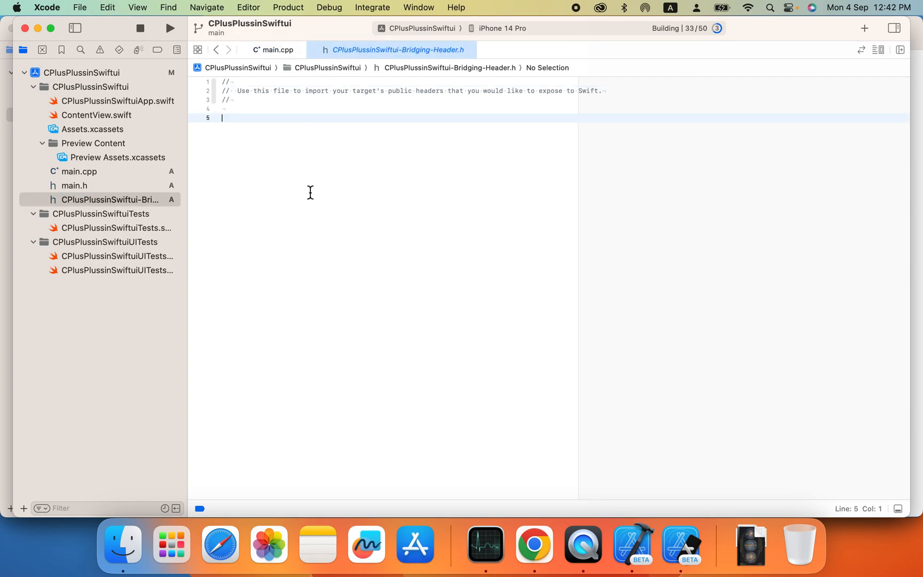
pyautogui.write('#include "main.h"')
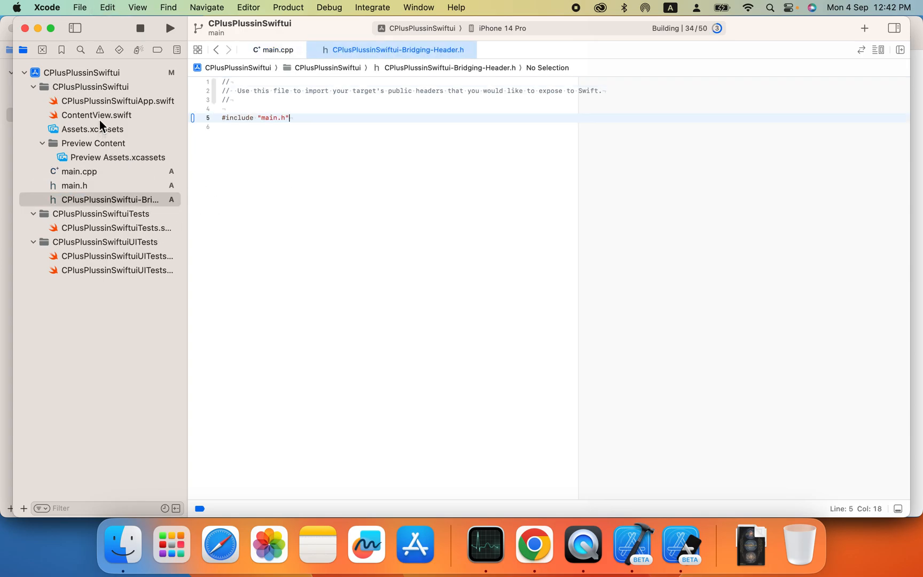
pyautogui.click(74, 186)
pyautogui.write('i')
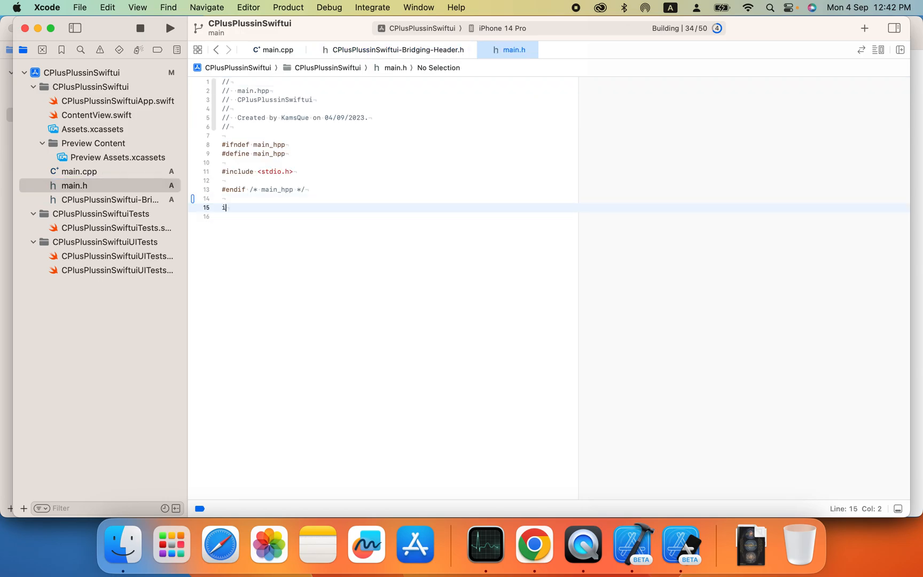
pyautogui.write('f')
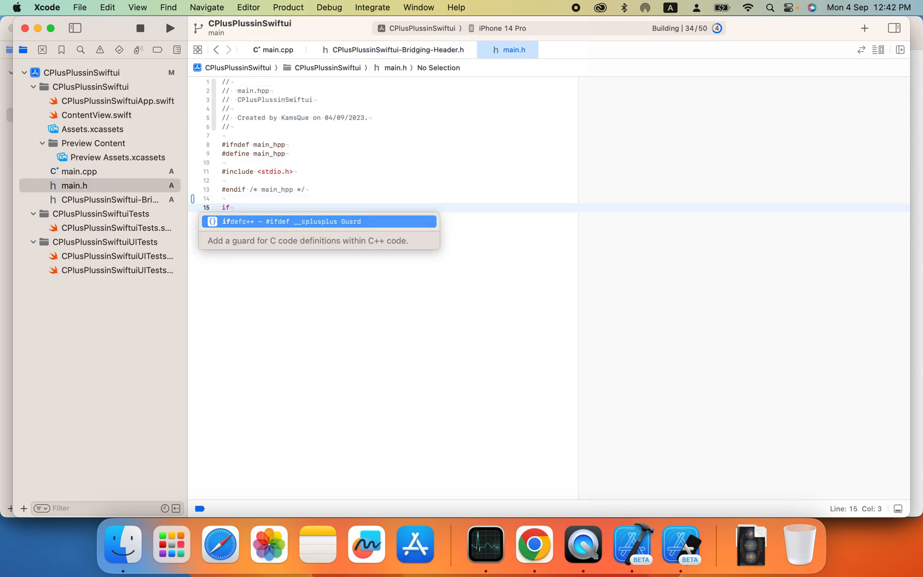
# Declare const char* test(); inside an extern "C" guard block in main.h.
pyautogui.press('Return')
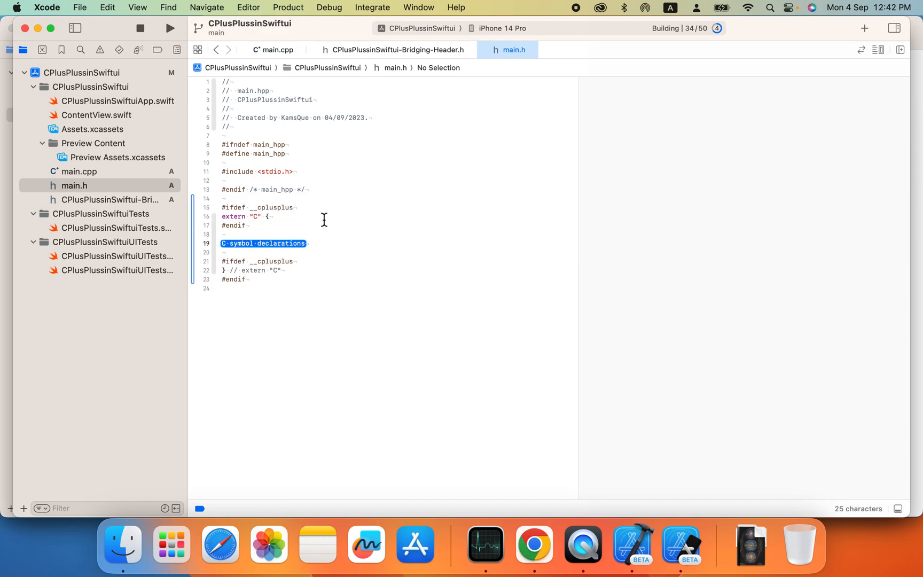
pyautogui.press('Delete')
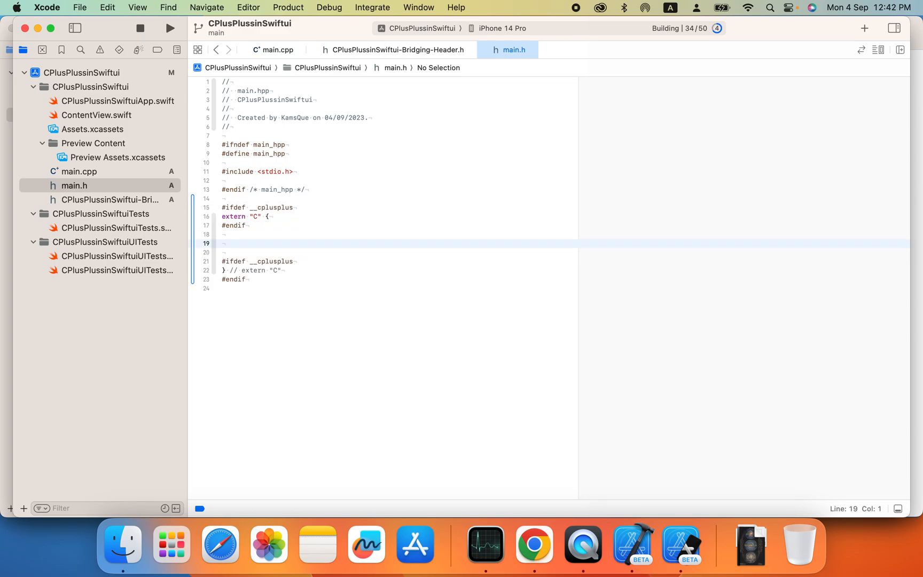
pyautogui.write('cons')
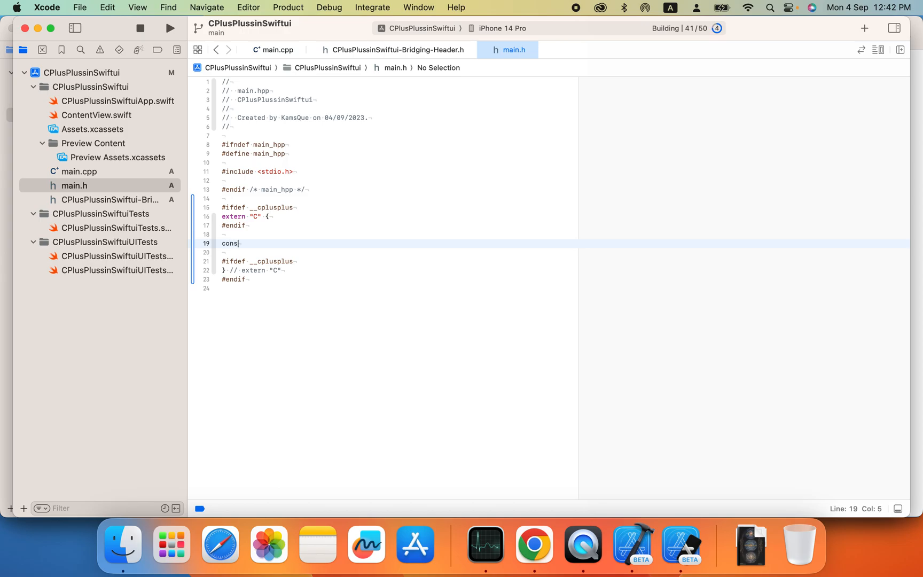
pyautogui.write('t')
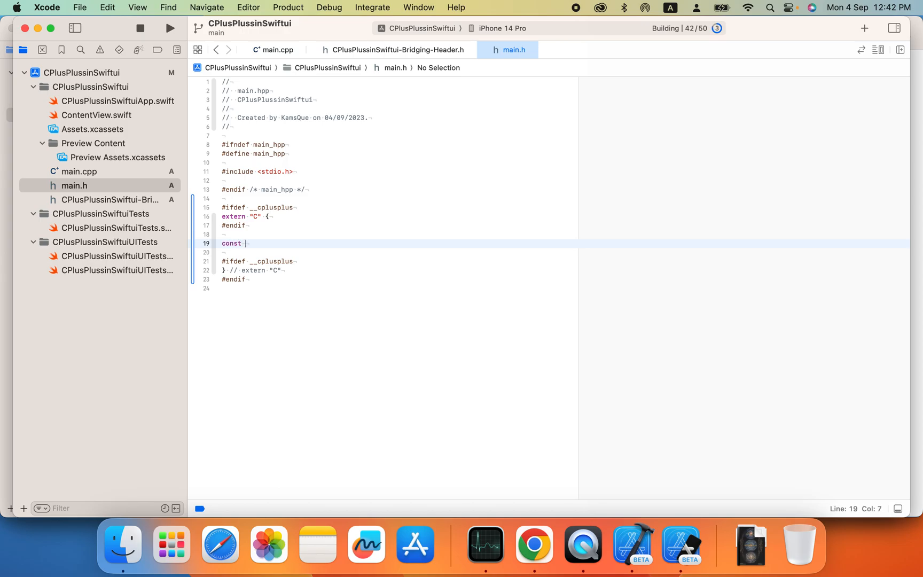
pyautogui.write('char')
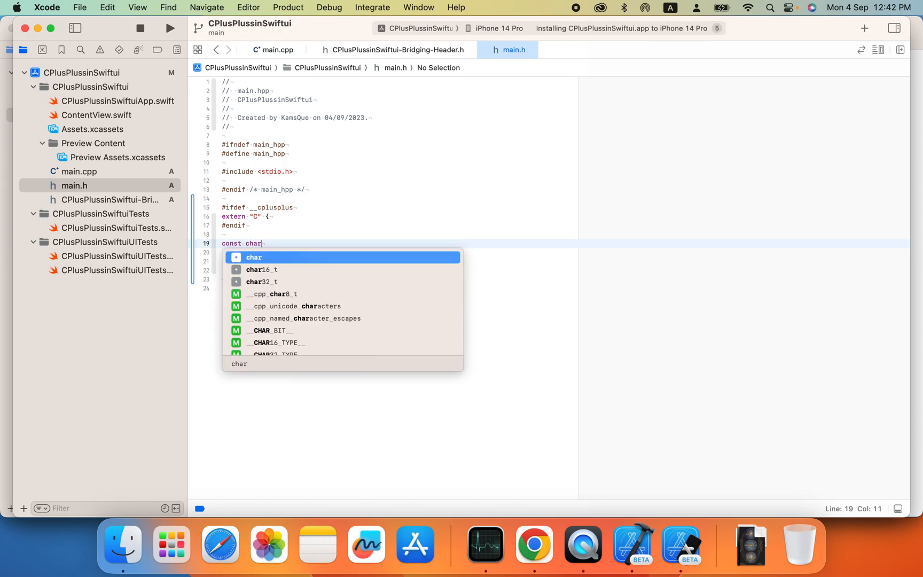
pyautogui.write('*')
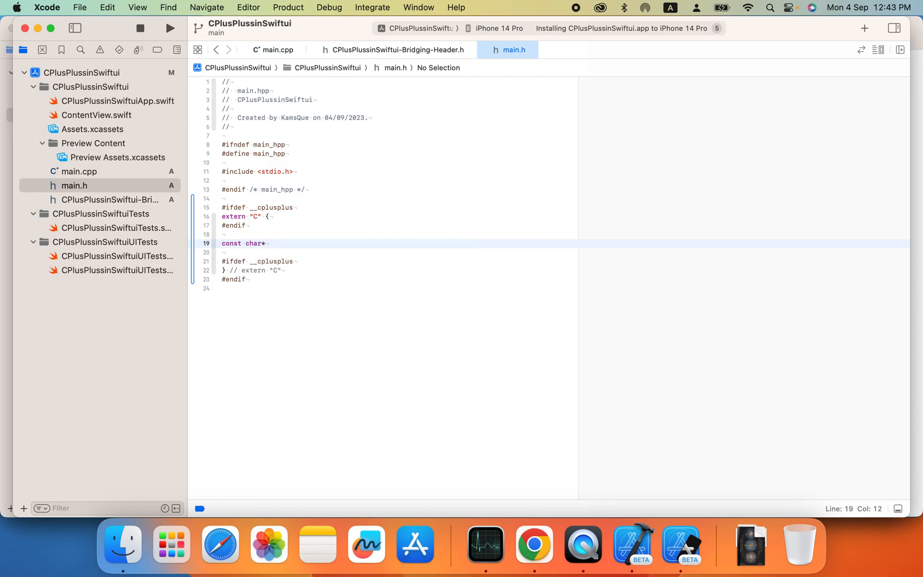
pyautogui.write('te')
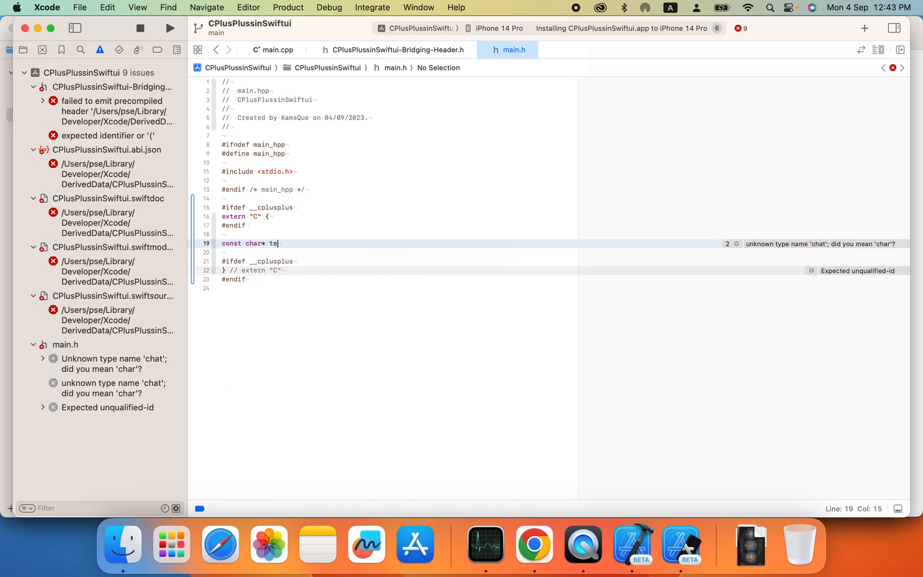
pyautogui.write('st();')
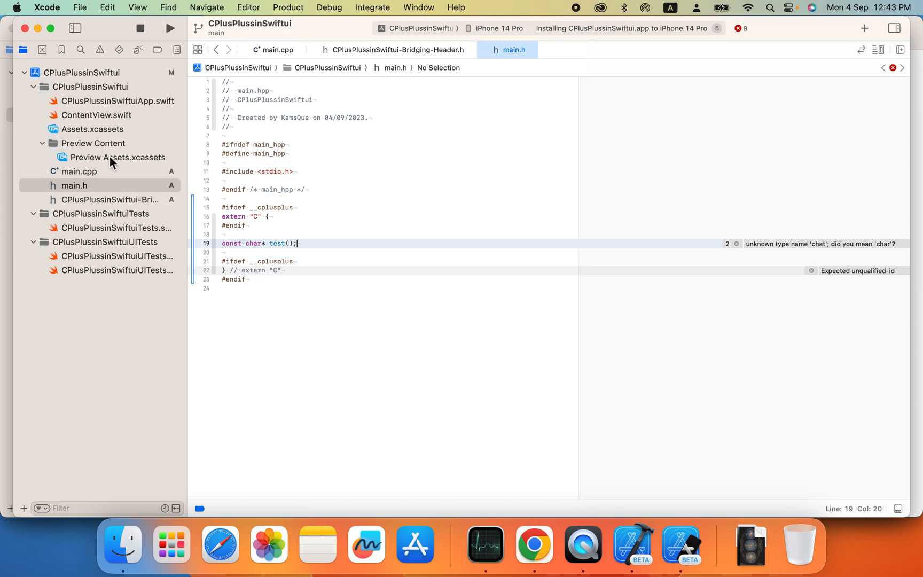
pyautogui.click(77, 171)
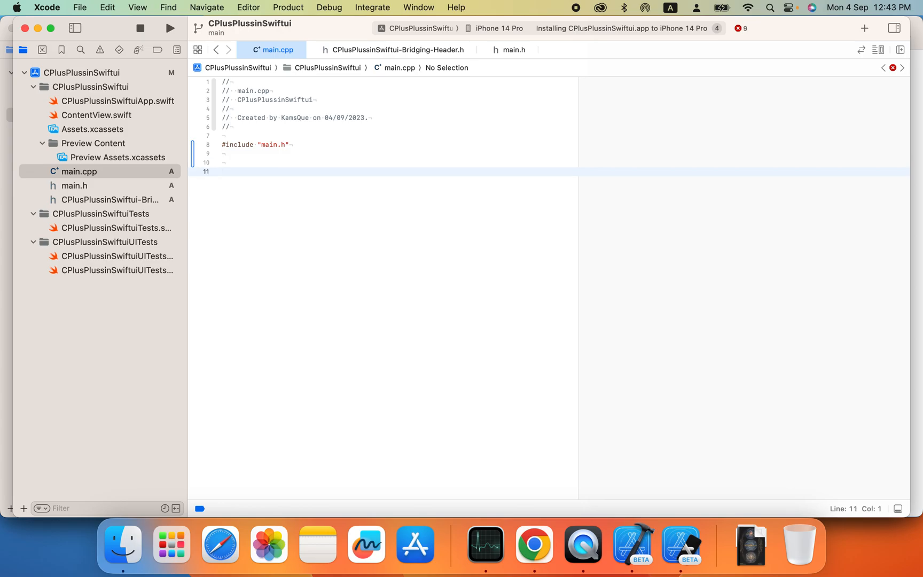
# Define const char* test() in main.cpp returning "C++".
pyautogui.write('const')
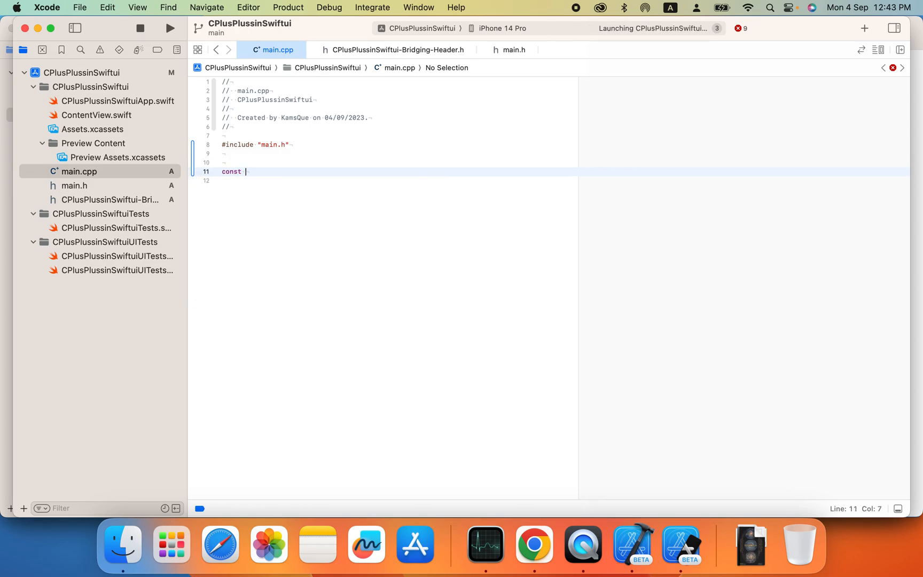
pyautogui.write('char')
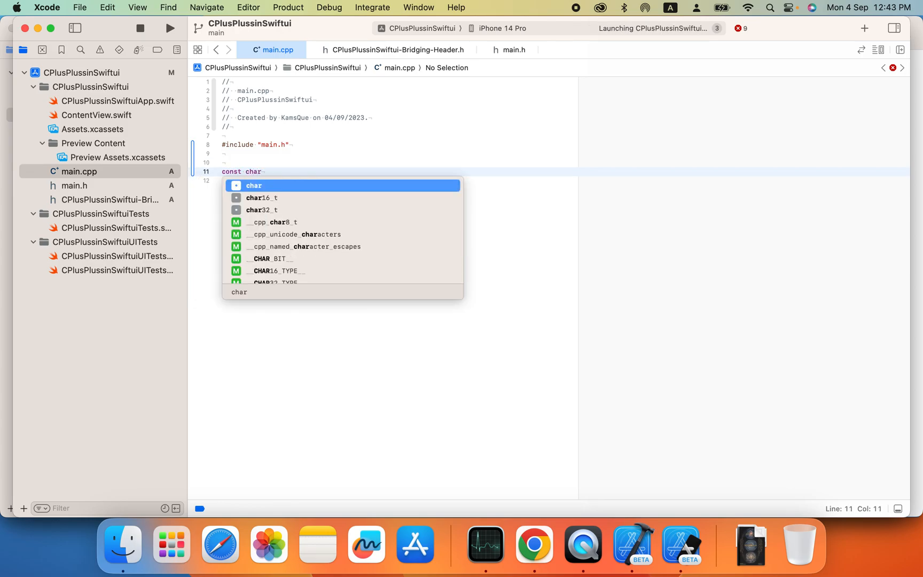
pyautogui.write('*')
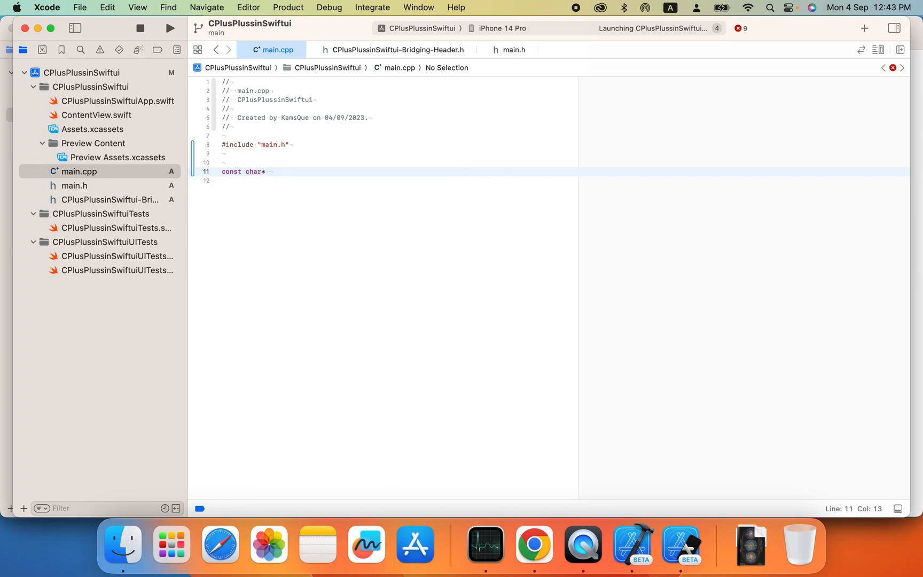
pyautogui.write('test(){')
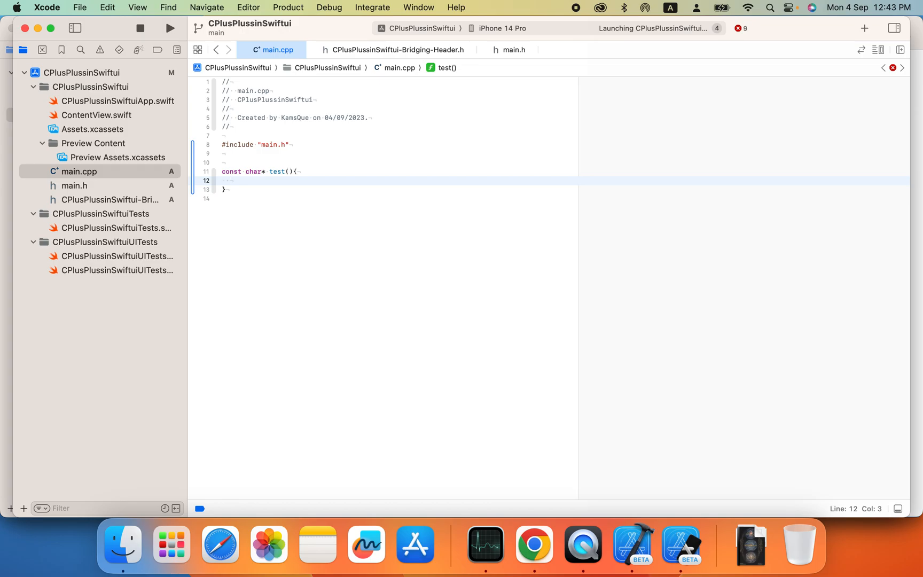
pyautogui.write('return "')
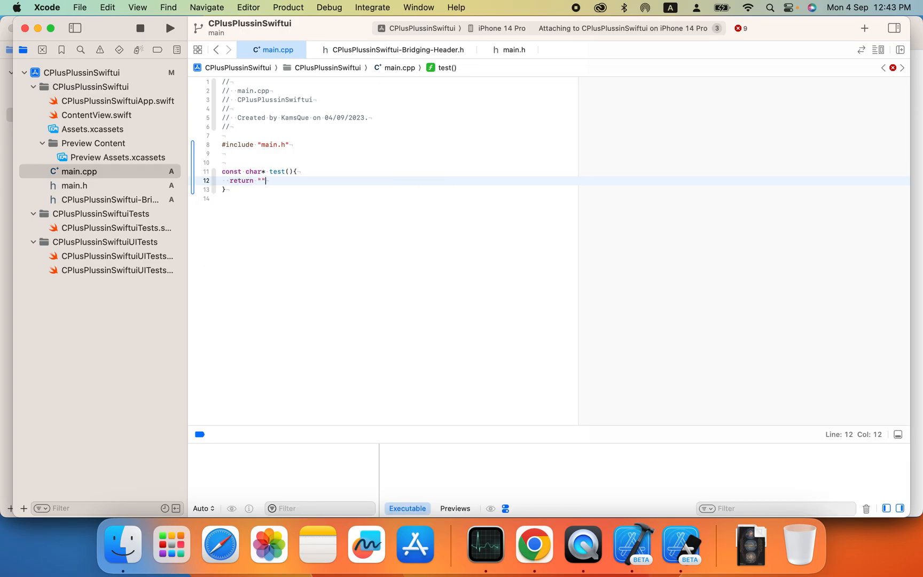
pyautogui.write(';')
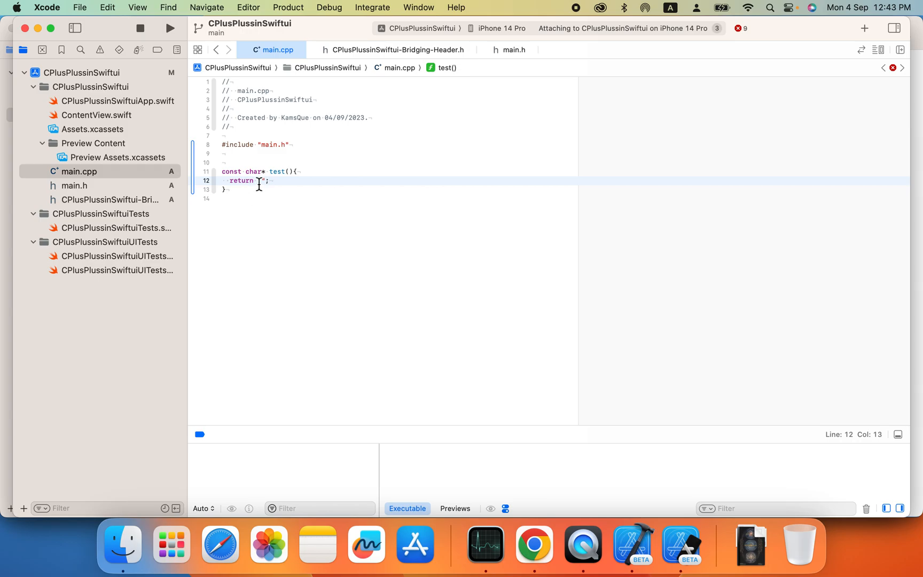
pyautogui.write('C++')
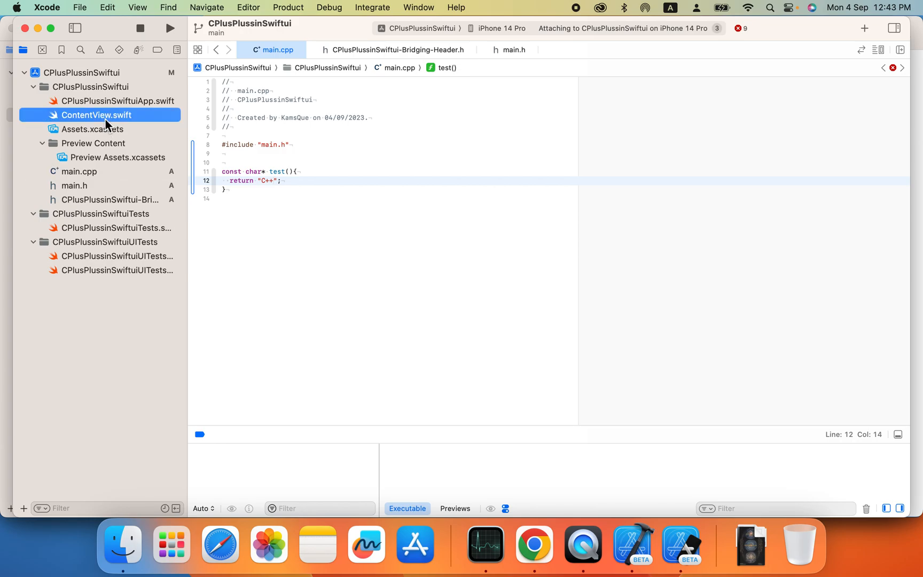
pyautogui.click(97, 114)
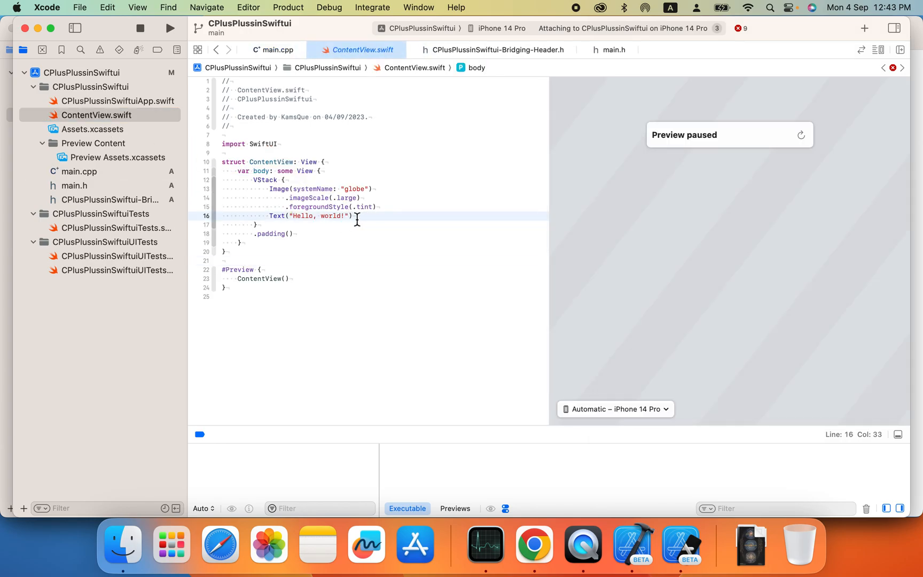
# Run the app on the iPhone 14 Pro simulator so the ContentView preview resumes.
pyautogui.click(801, 134)
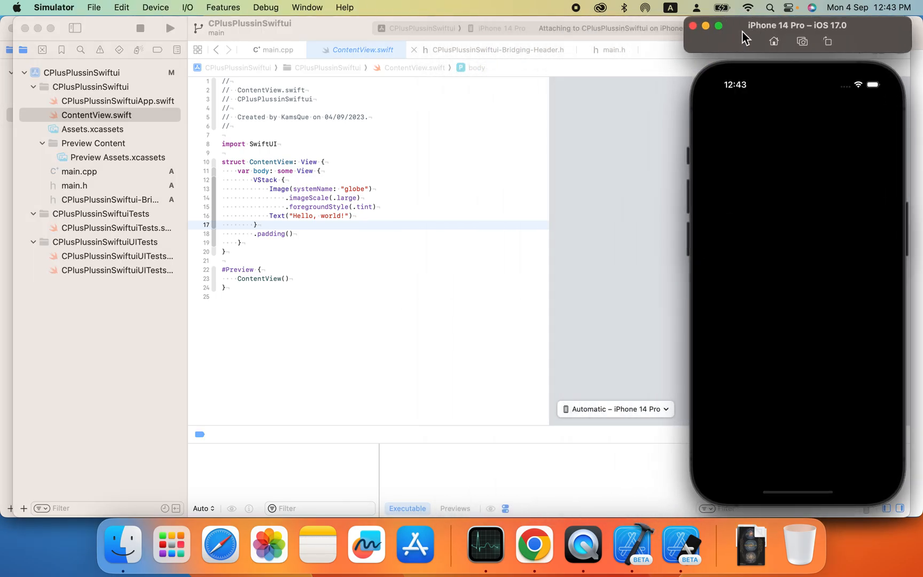
pyautogui.click(356, 216)
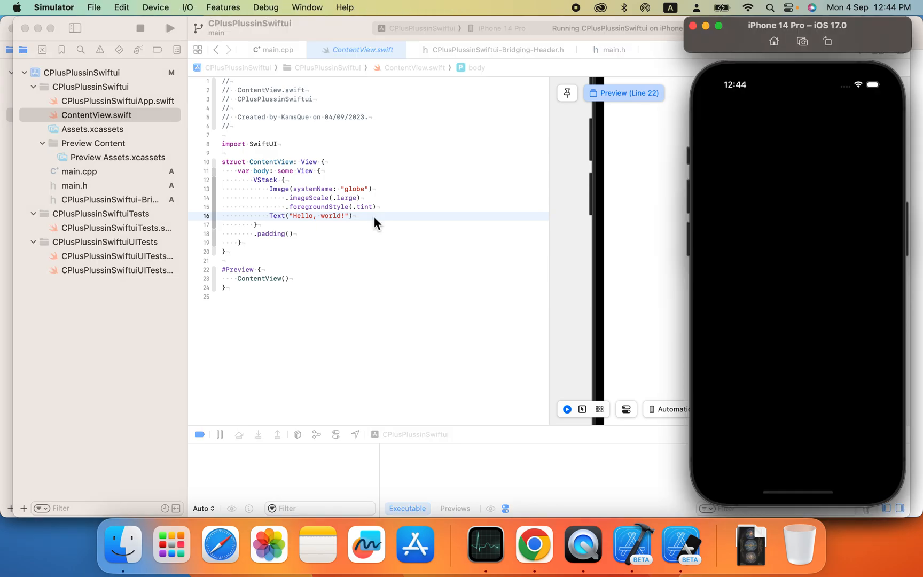
pyautogui.moveTo(365, 218)
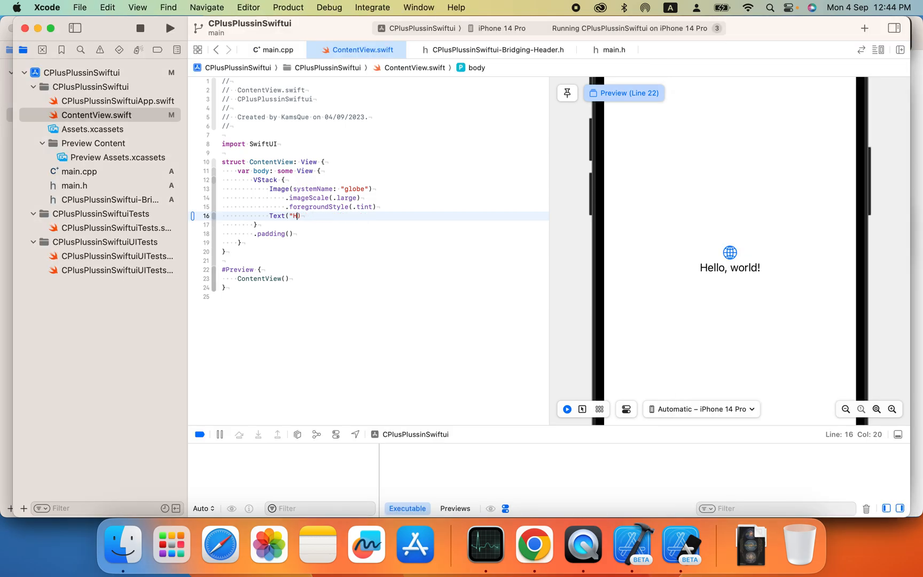
# Make the Text read "Hello, world! \(String(cString: test()))" using the String(cString:) completion.
pyautogui.write('ello, world! \\"')
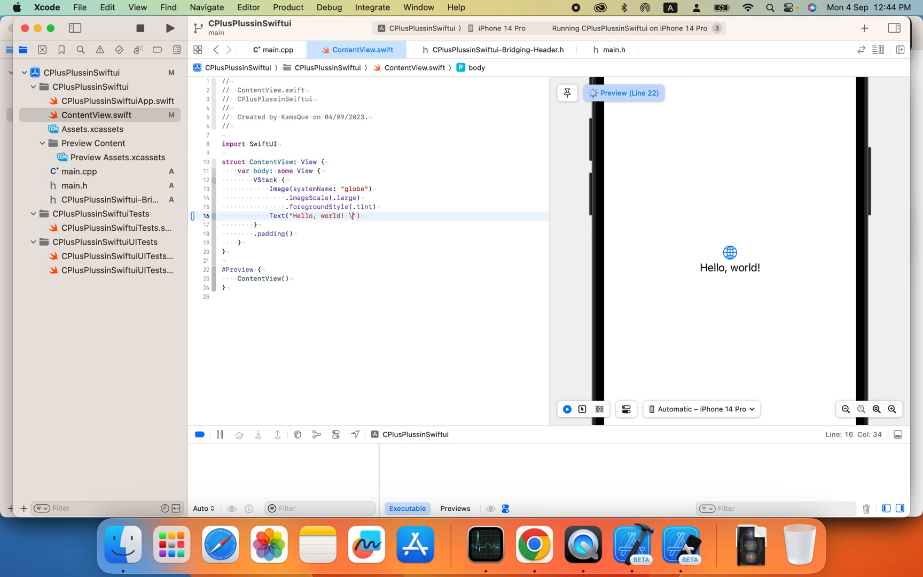
pyautogui.write('(')
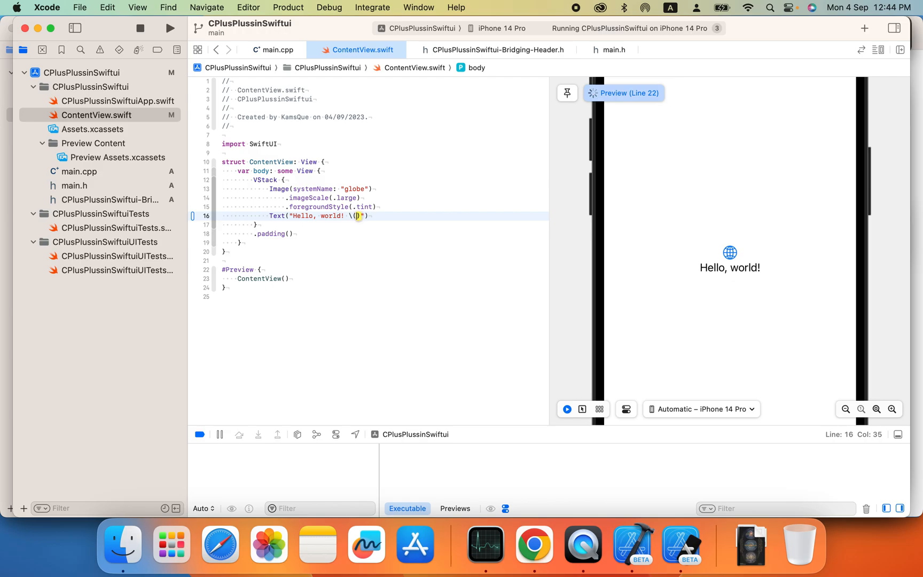
pyautogui.write('String(')
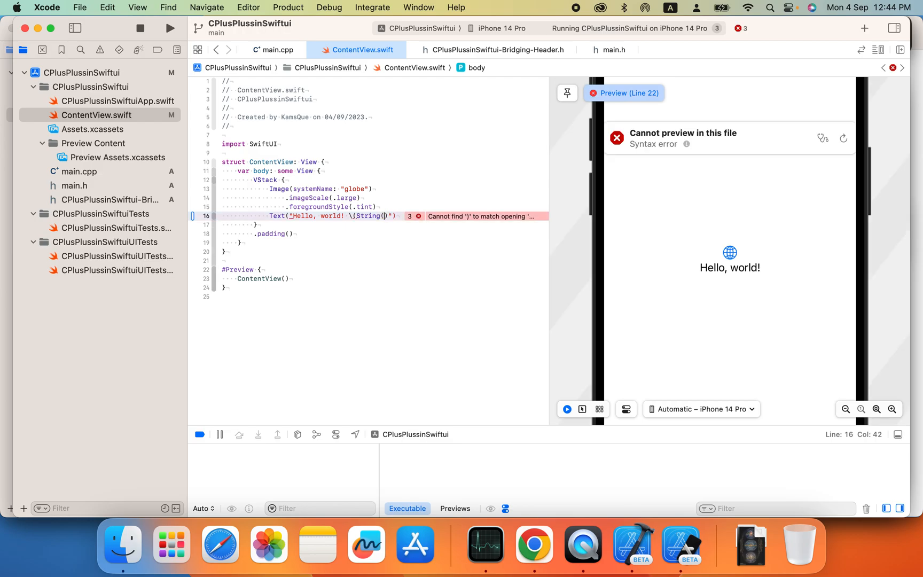
pyautogui.write('c')
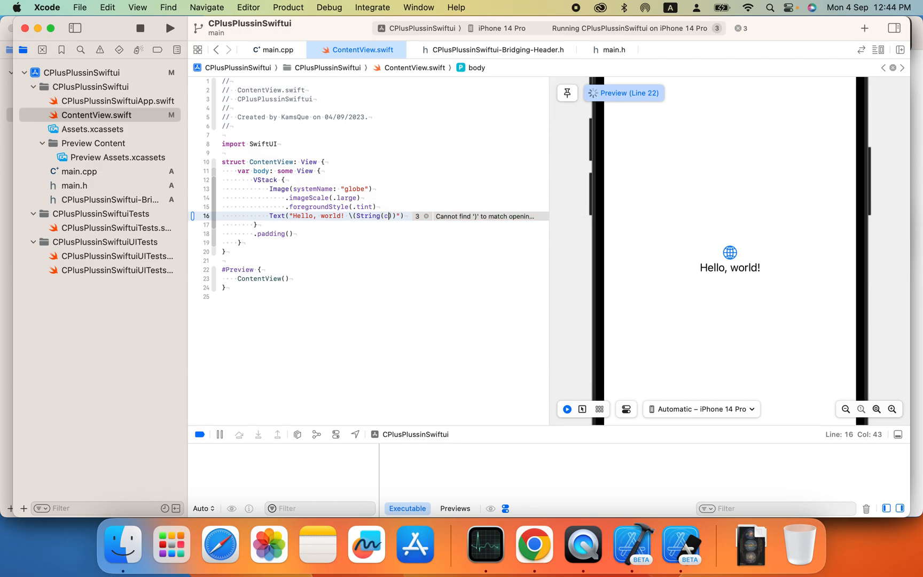
pyautogui.write('St')
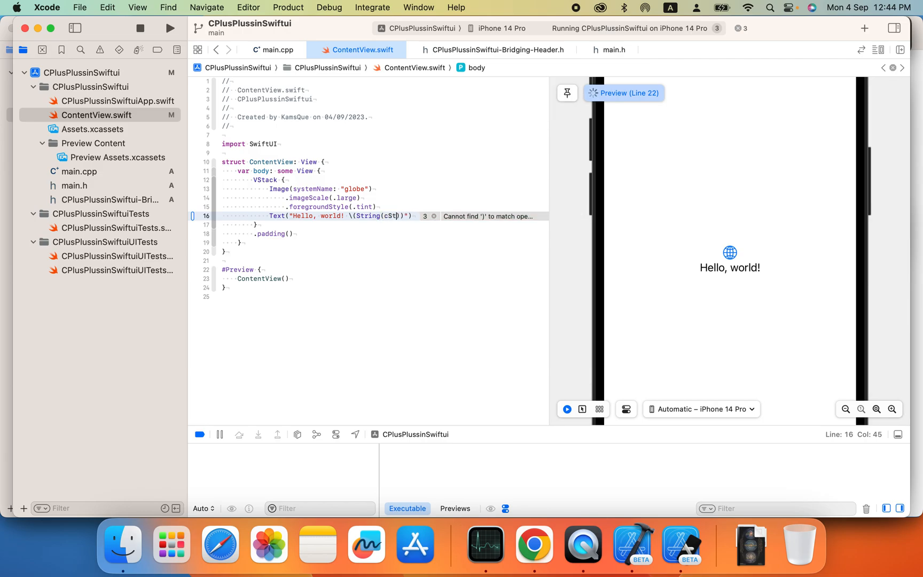
pyautogui.write('ring')
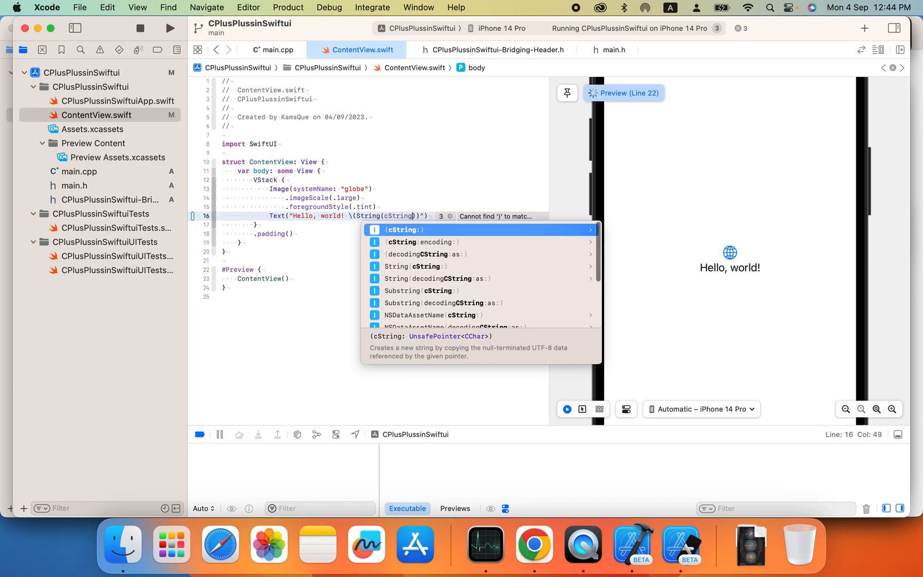
pyautogui.click(402, 230)
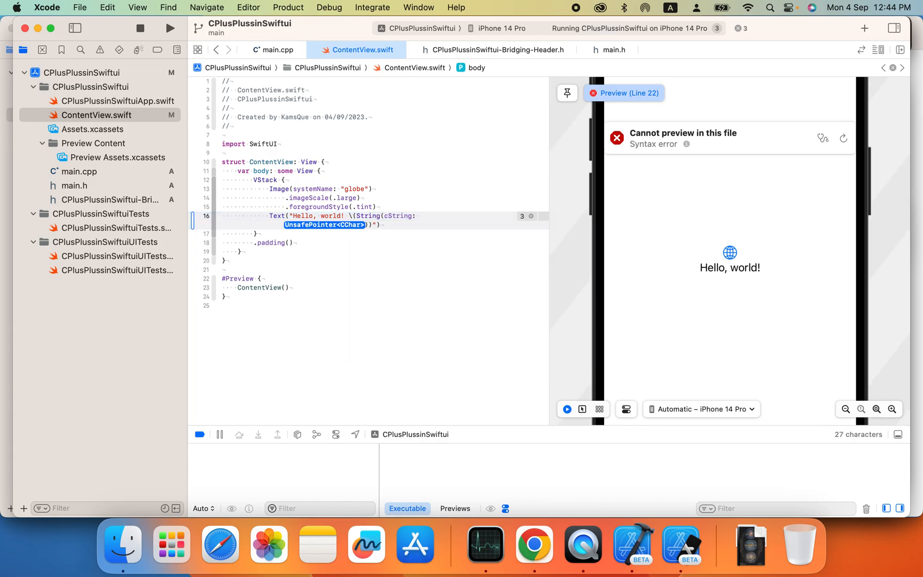
pyautogui.write('test')
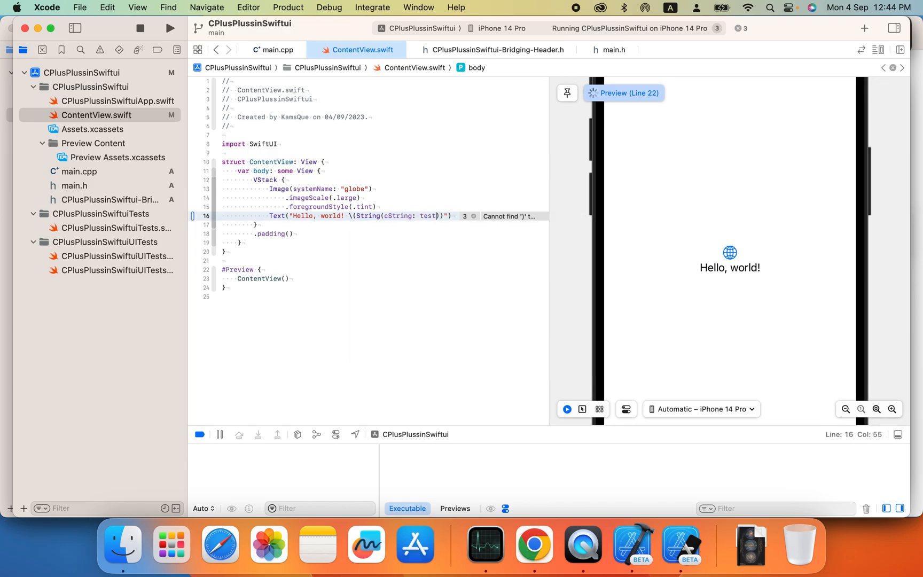
pyautogui.write('()')
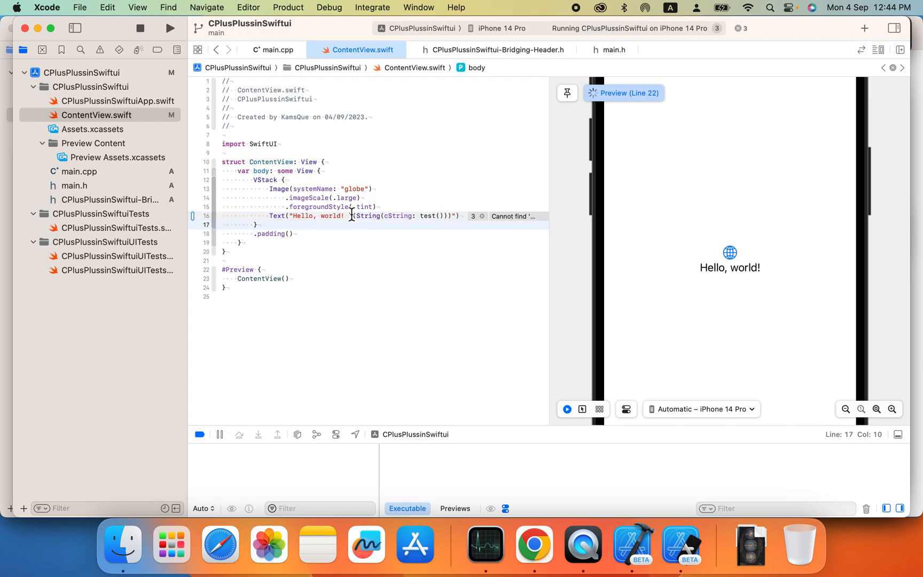
pyautogui.click(431, 216)
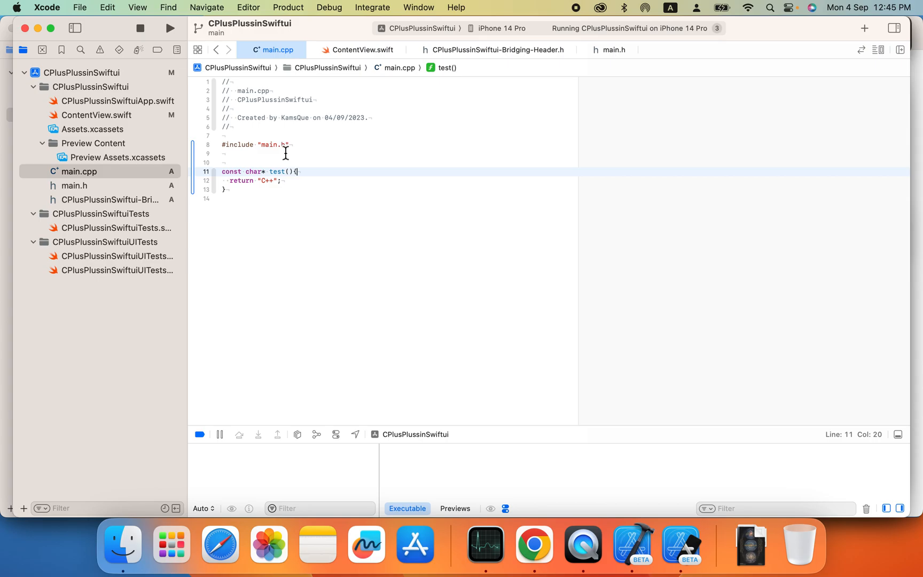
# View the ContentView preview showing 'Hello, world! C++', then return to main.cpp's test() string.
pyautogui.click(362, 50)
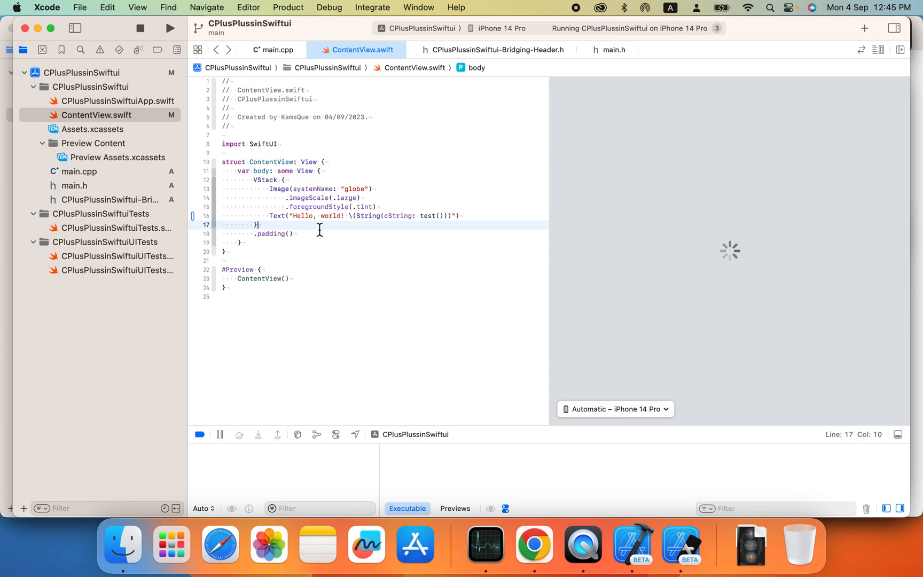
pyautogui.moveTo(417, 230)
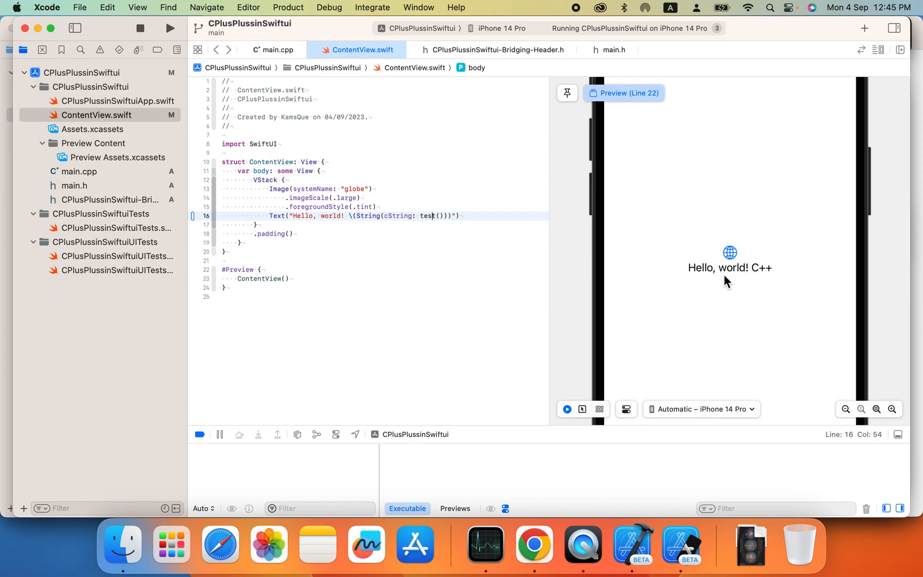
pyautogui.moveTo(439, 229)
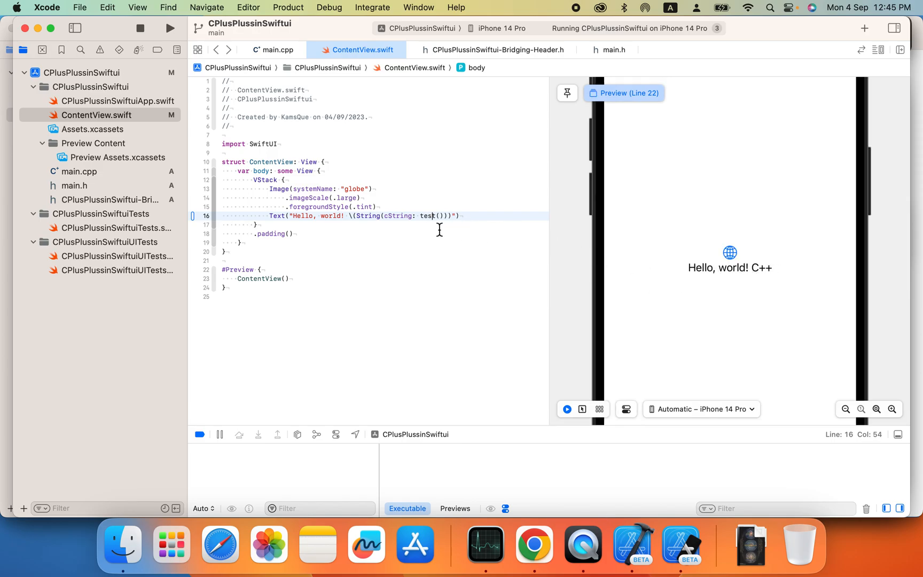
pyautogui.click(272, 49)
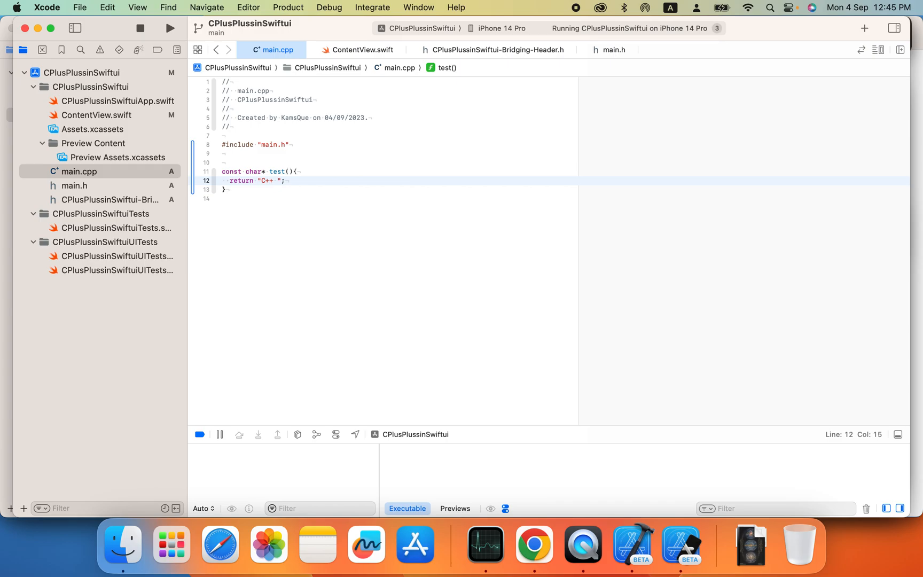
# Make test() return 'C++ Code is Called' and add a \n before the interpolation in ContentView's text.
pyautogui.write('Code is Called')
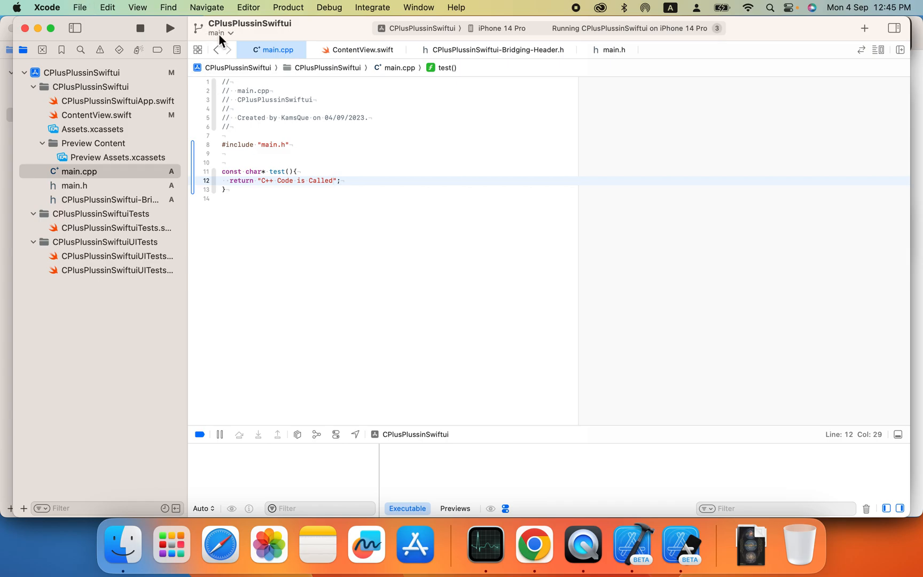
pyautogui.click(357, 49)
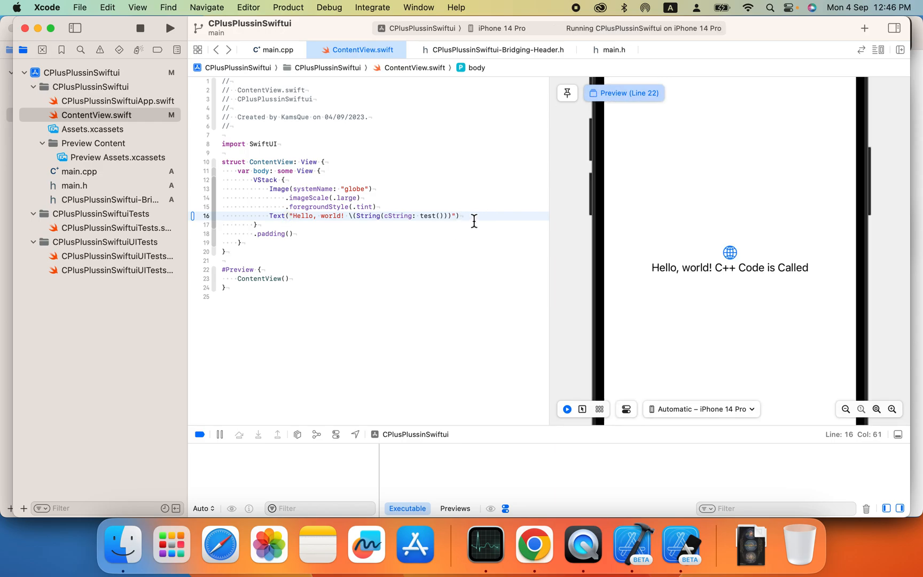
pyautogui.moveTo(730, 278)
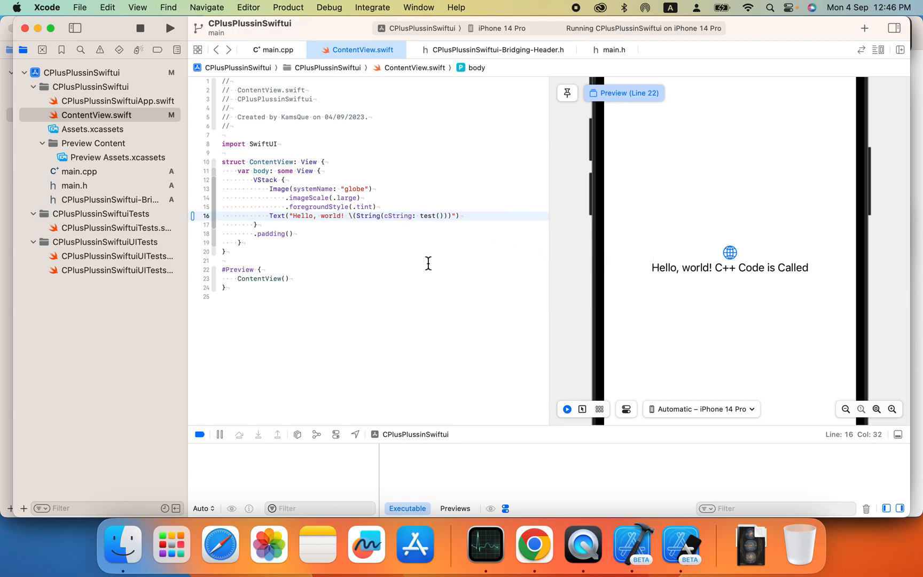
pyautogui.write('\\n')
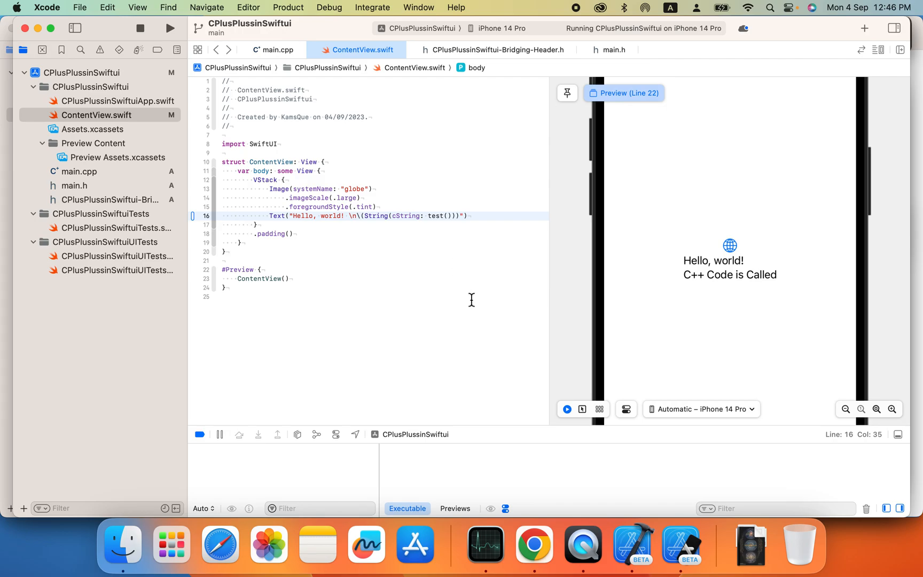
# Check the Simulator output, then rebuild and rerun the app so it shows both lines.
pyautogui.click(258, 224)
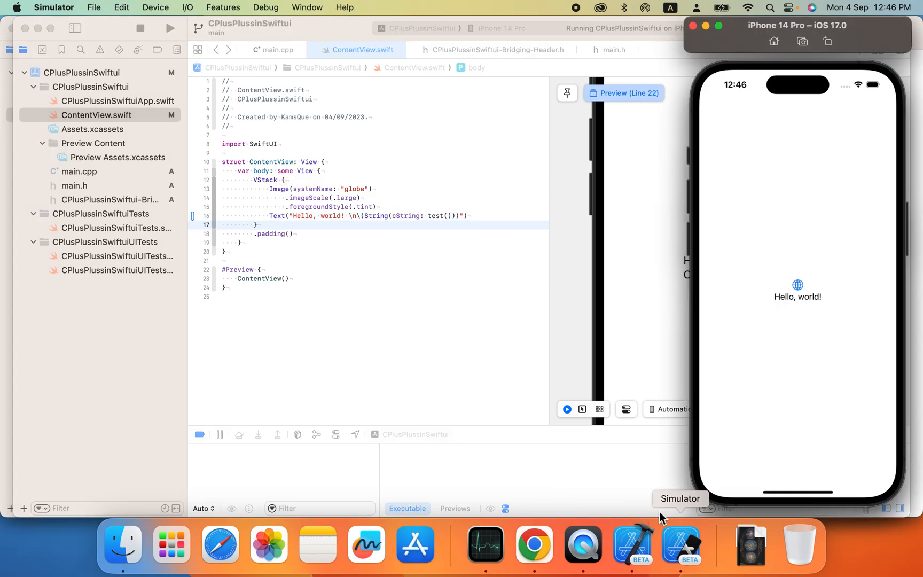
pyautogui.click(170, 28)
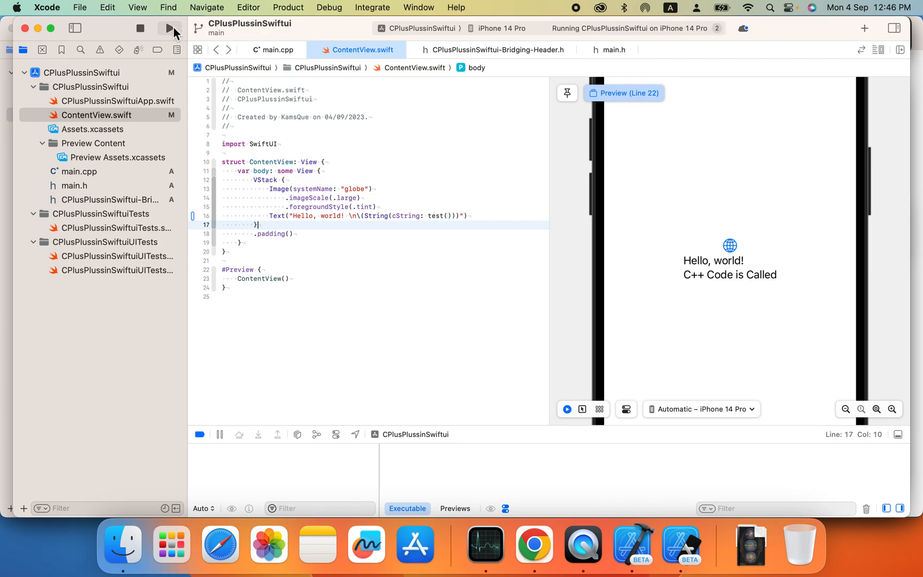